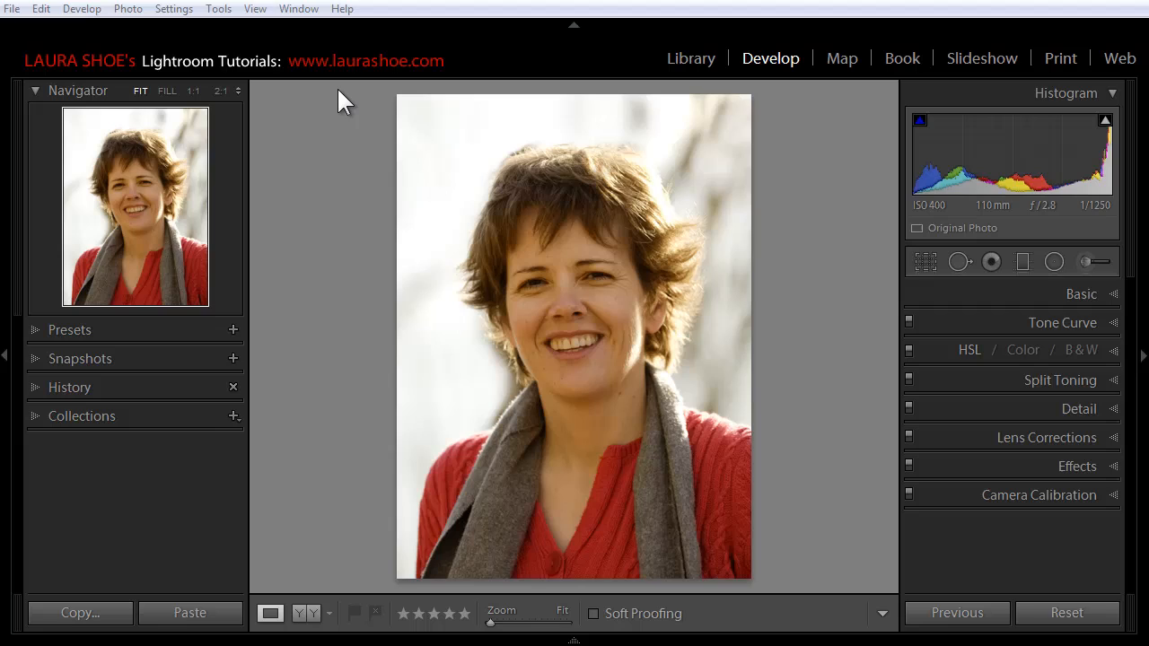
pyautogui.moveTo(323, 74)
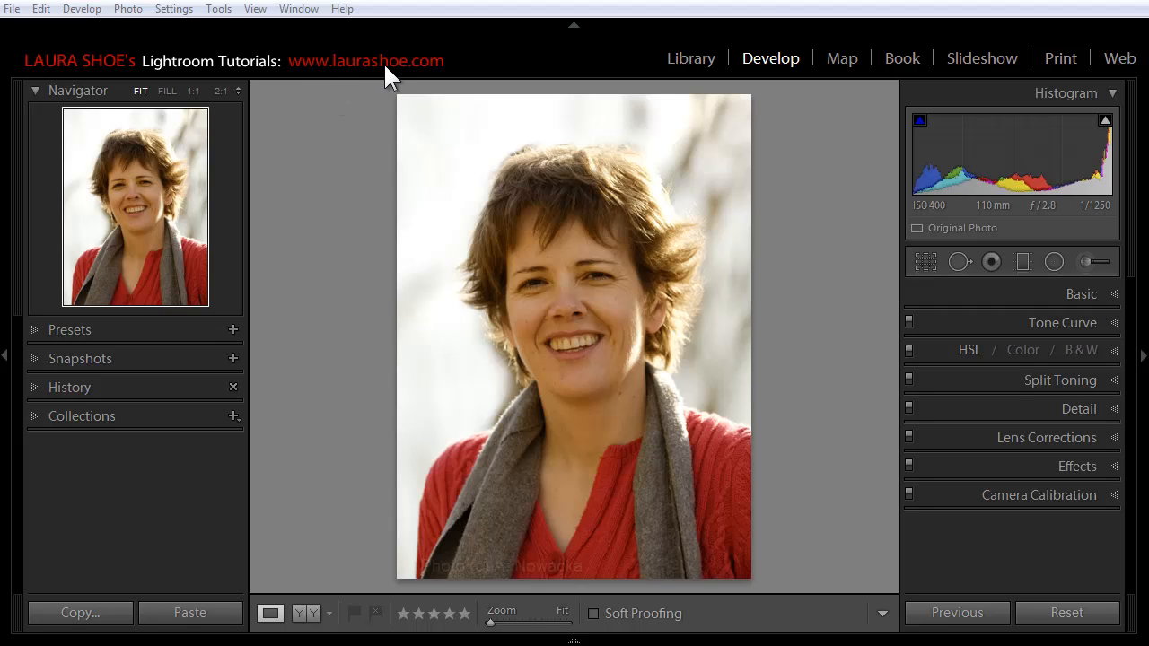
pyautogui.moveTo(611, 283)
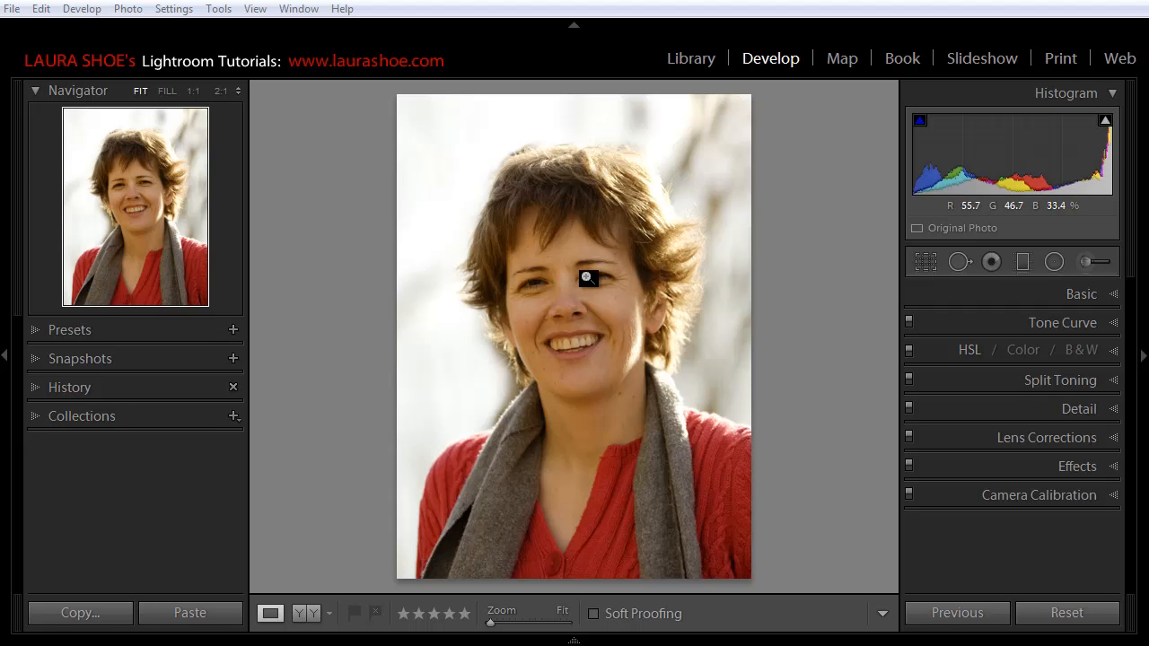
# Step: Zoom to 1:1 on the right eye and set an Adjustment Brush to Exposure 4.00
pyautogui.click(583, 276)
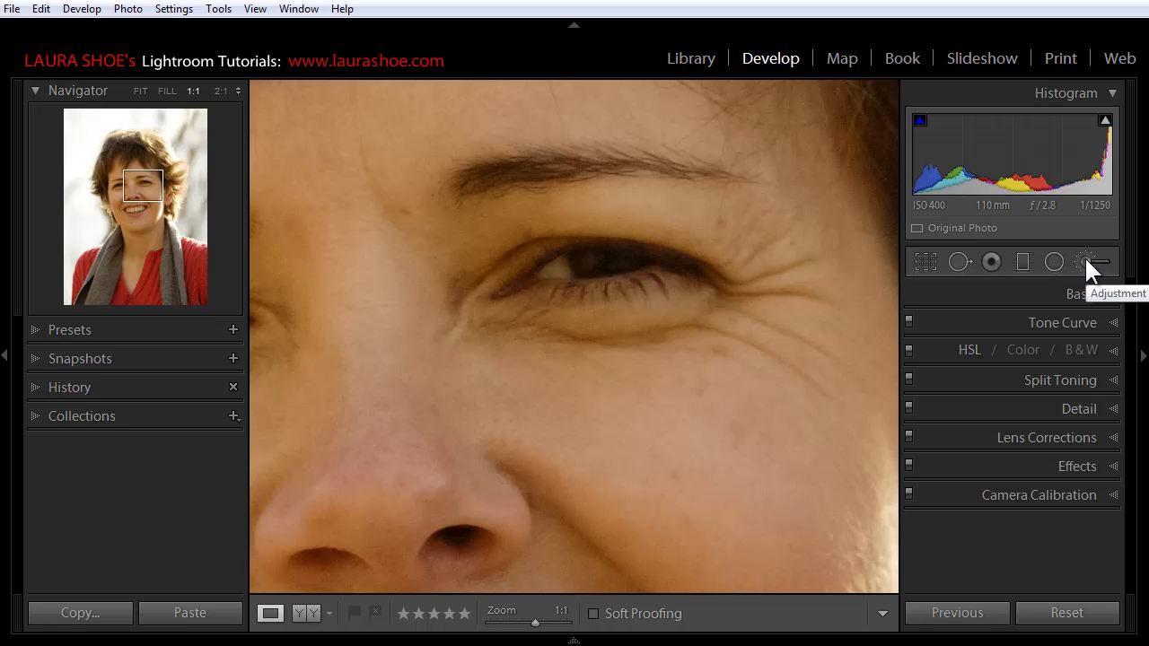
pyautogui.click(1085, 261)
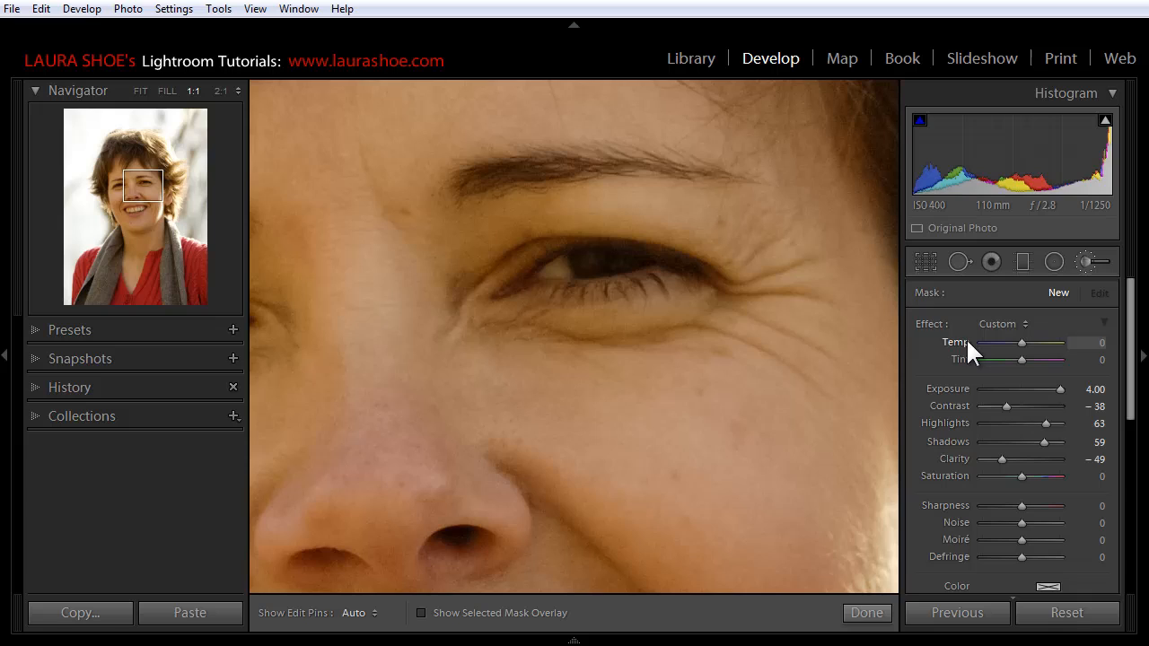
pyautogui.moveTo(1026, 405)
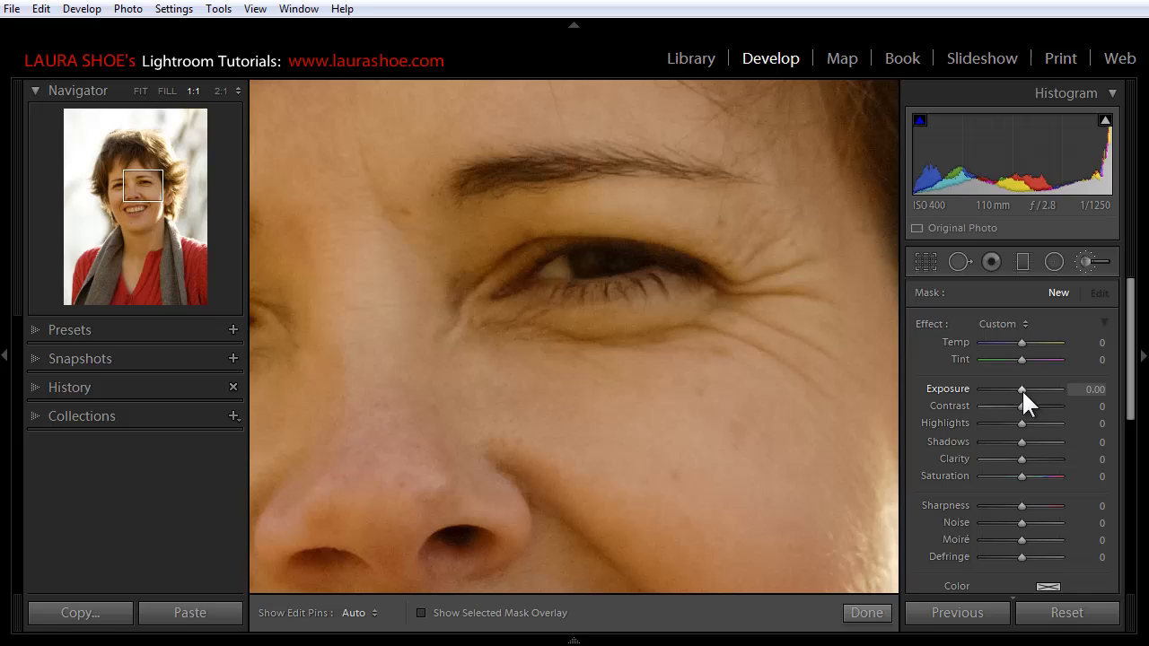
pyautogui.moveTo(1021, 389); pyautogui.dragTo(1063, 388)
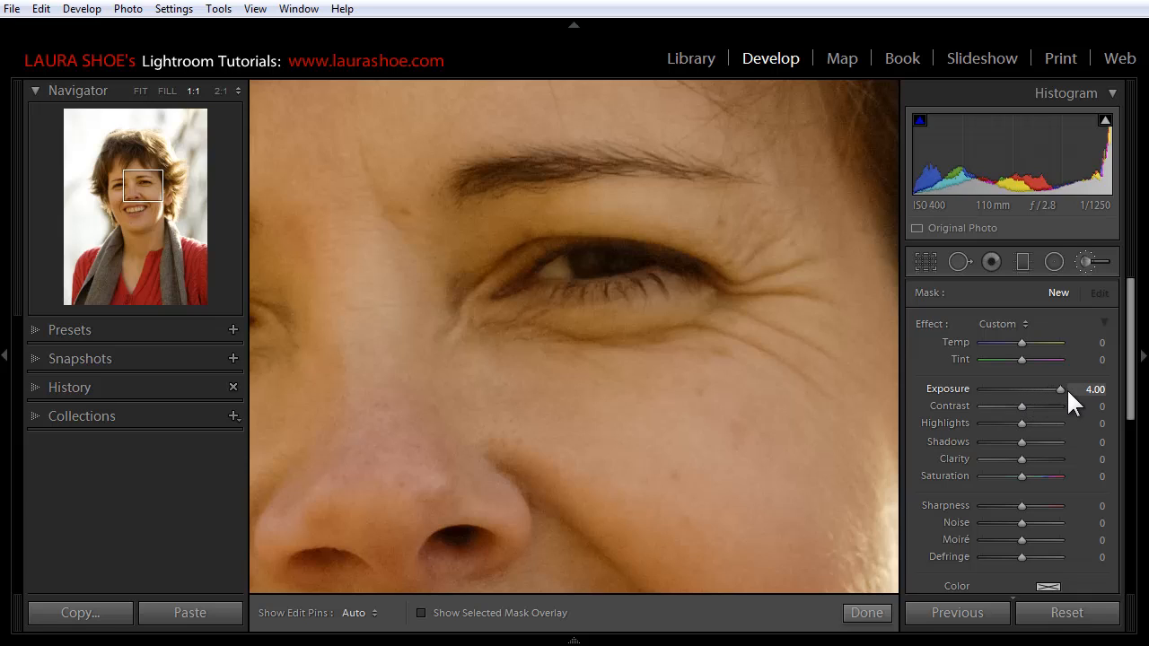
pyautogui.moveTo(1061, 388); pyautogui.dragTo(1026, 389)
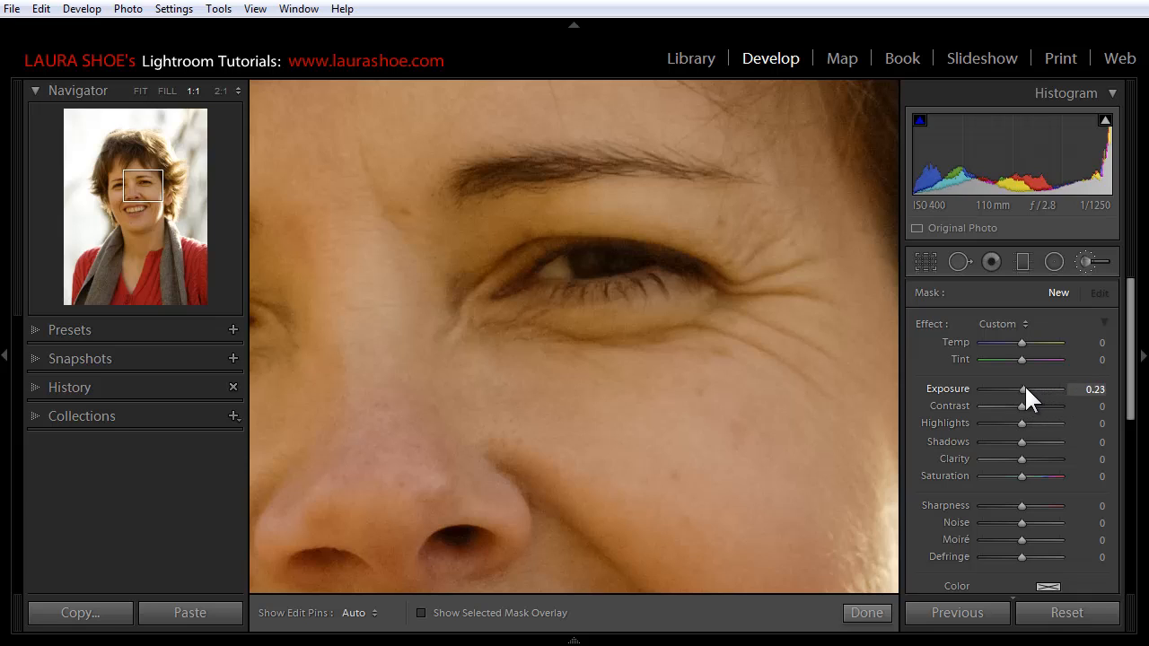
pyautogui.moveTo(1024, 389); pyautogui.dragTo(1077, 389)
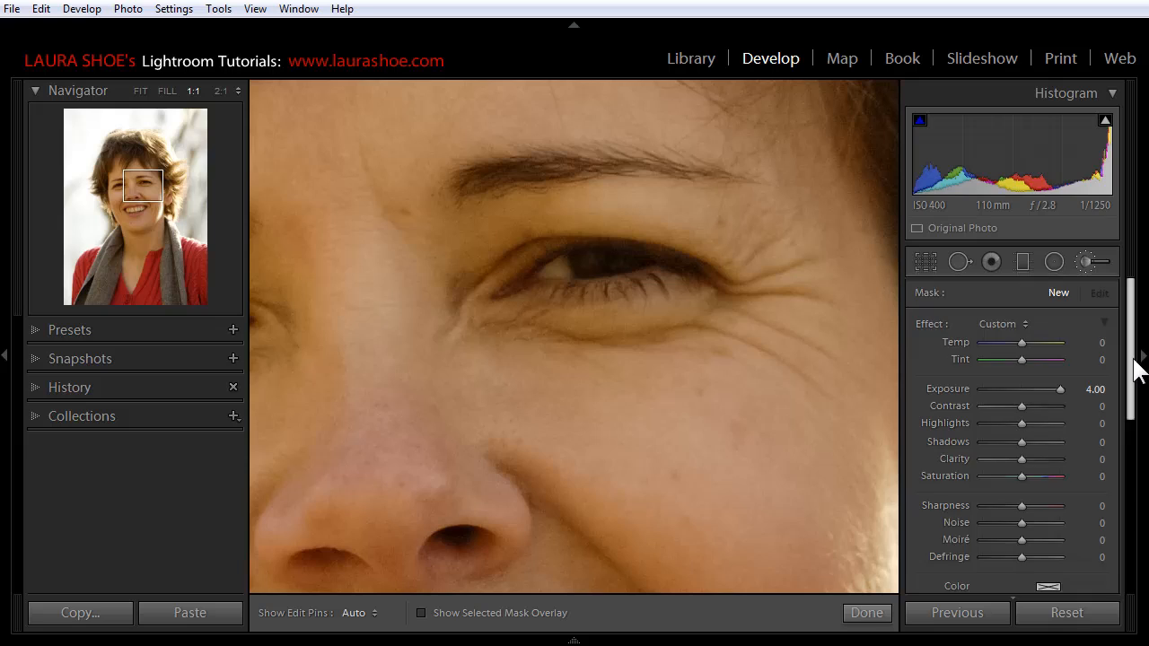
# Step: With brush size 4.0, place a catch light pin on the right eye's pupil
pyautogui.scroll(-3)
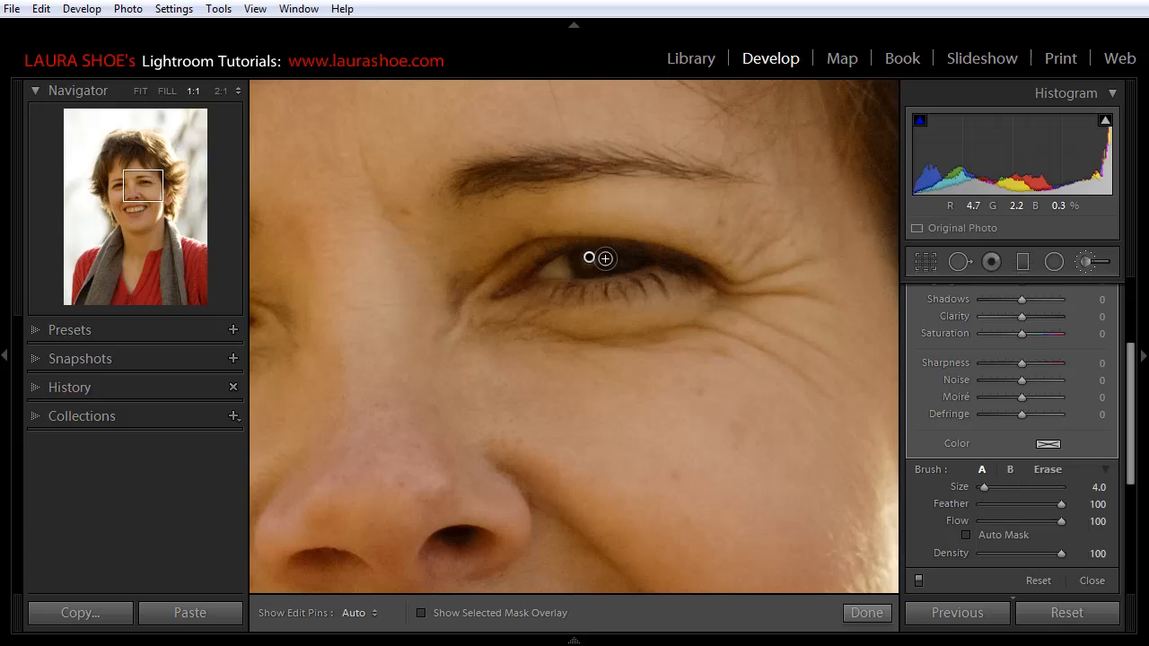
pyautogui.click(588, 258)
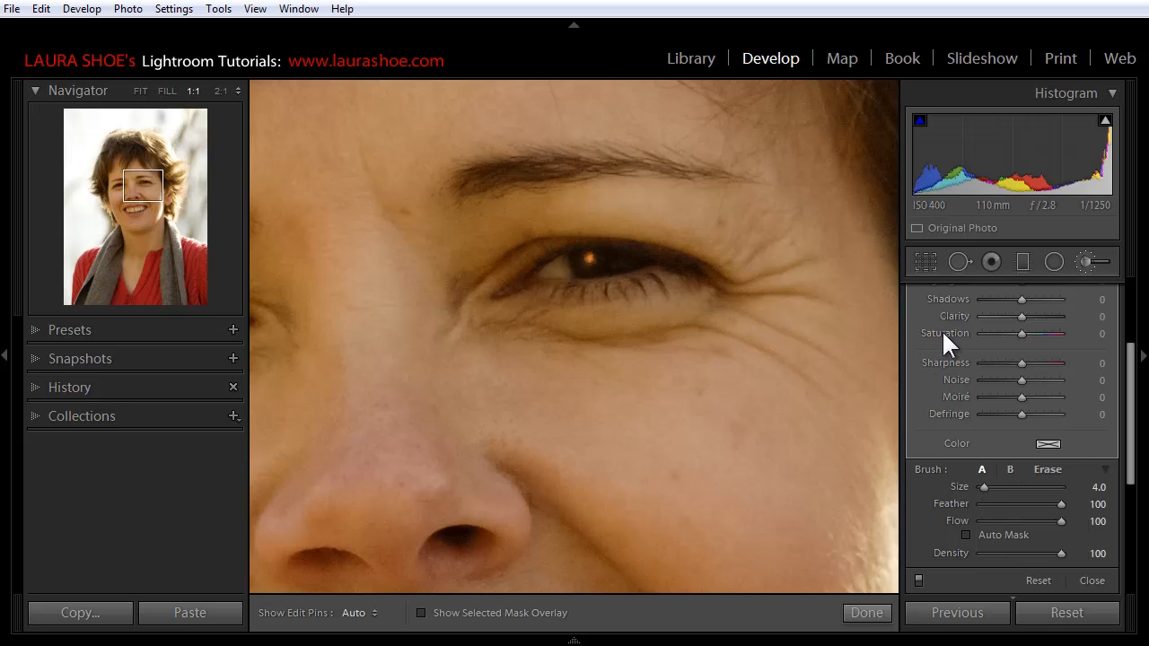
pyautogui.moveTo(354, 628)
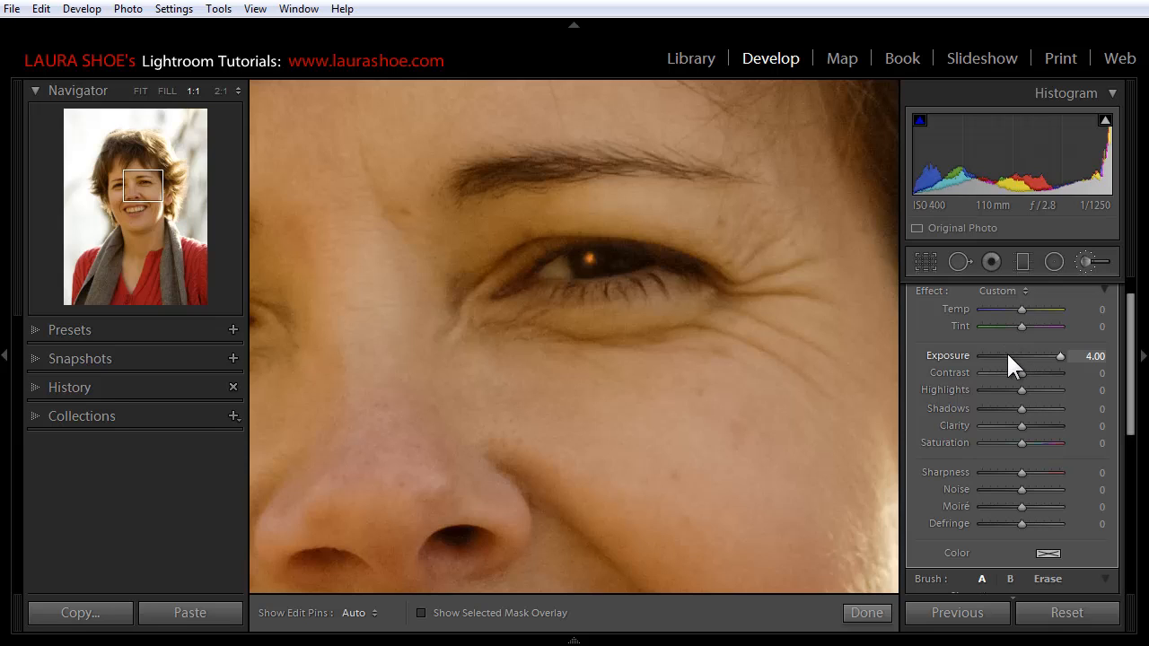
pyautogui.moveTo(1037, 453)
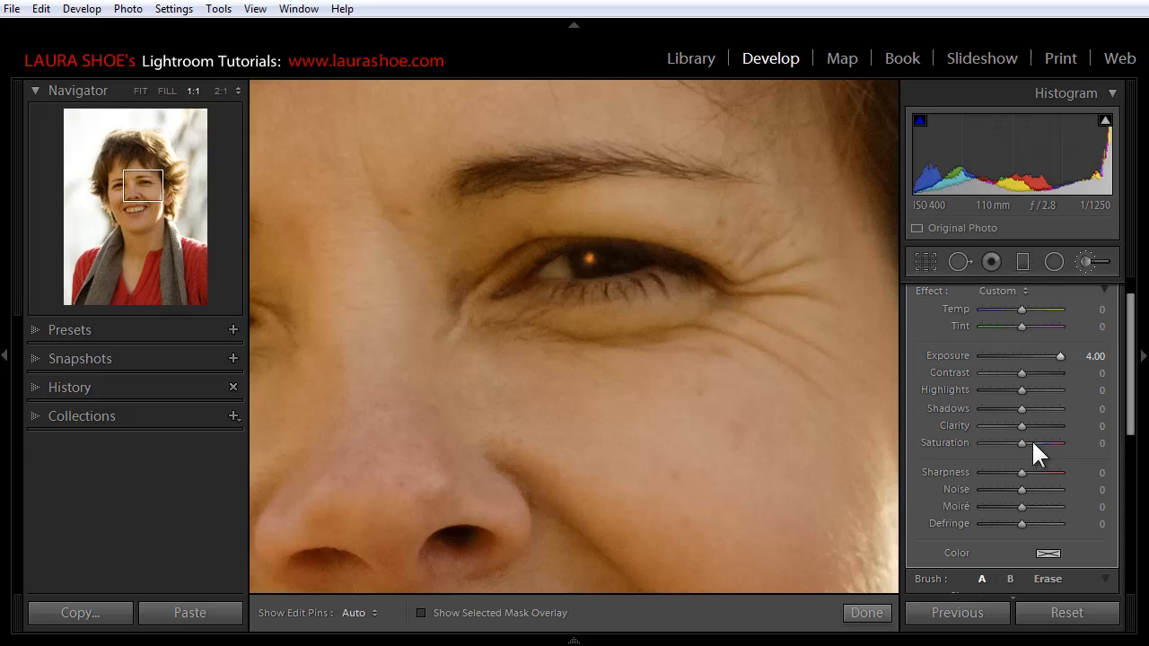
# Step: Set the catch light's saturation to -100, keeping exposure at 4.00
pyautogui.moveTo(1021, 443); pyautogui.dragTo(992, 443)
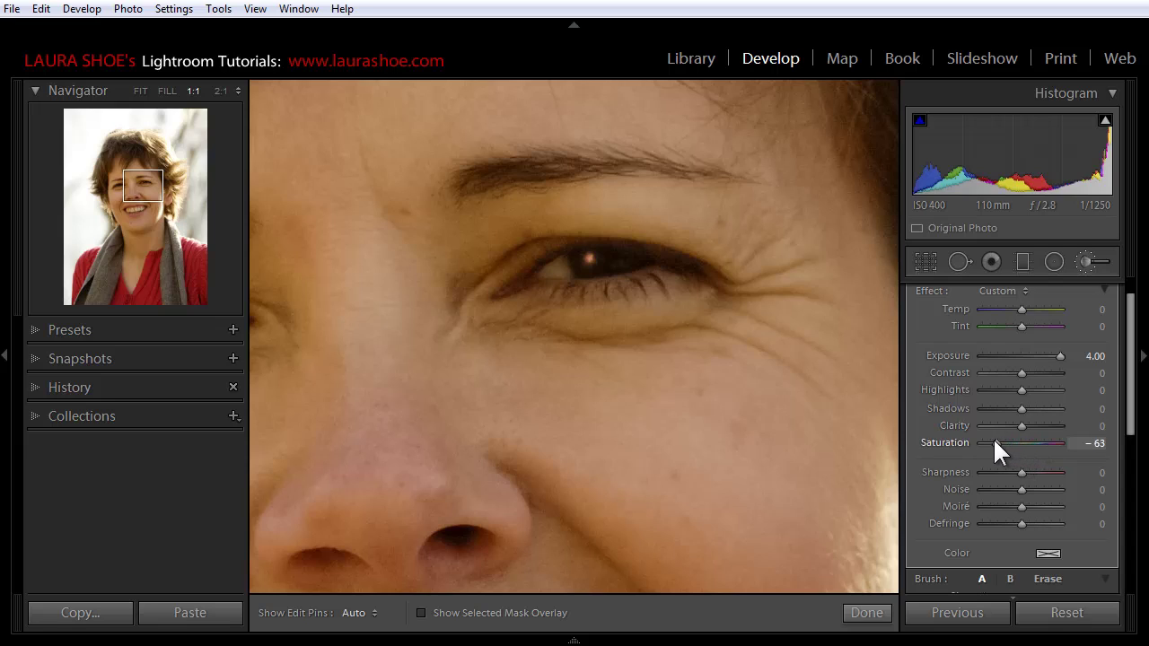
pyautogui.moveTo(996, 443); pyautogui.dragTo(978, 442)
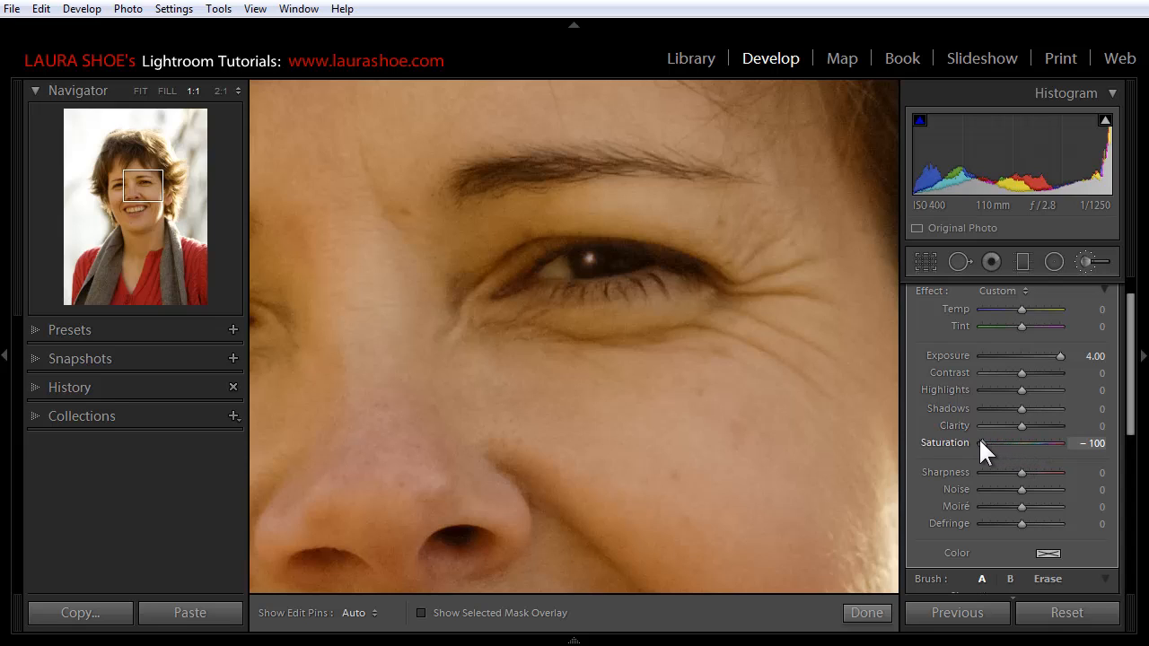
pyautogui.moveTo(1002, 455)
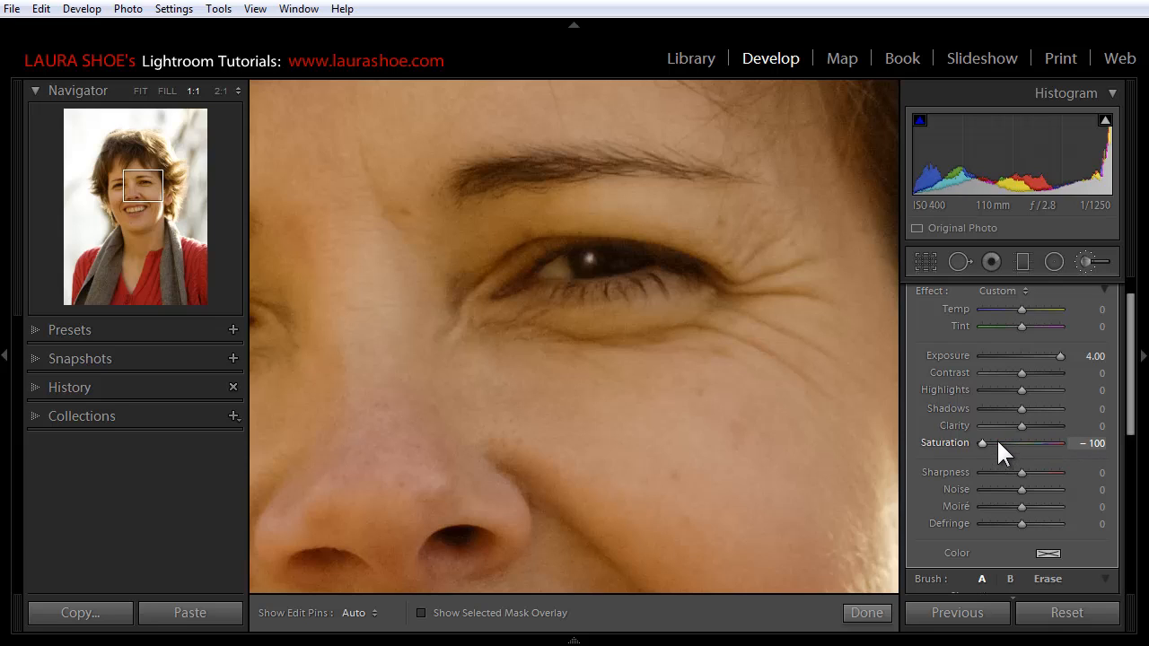
pyautogui.moveTo(1050, 374)
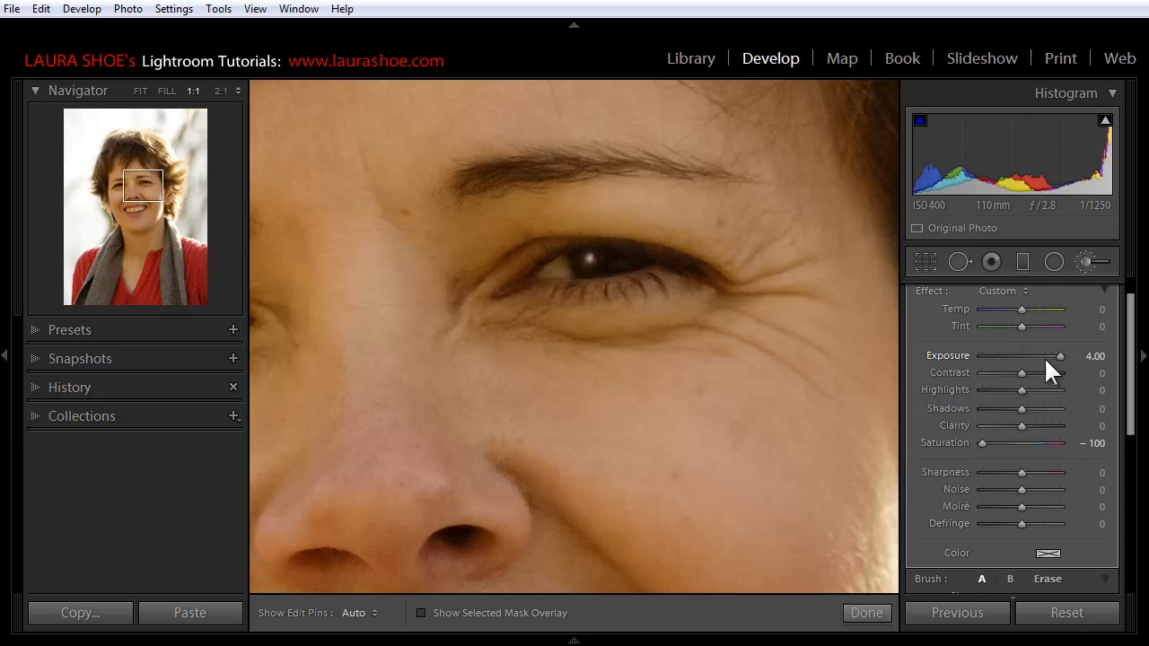
pyautogui.moveTo(1064, 355); pyautogui.dragTo(1048, 355)
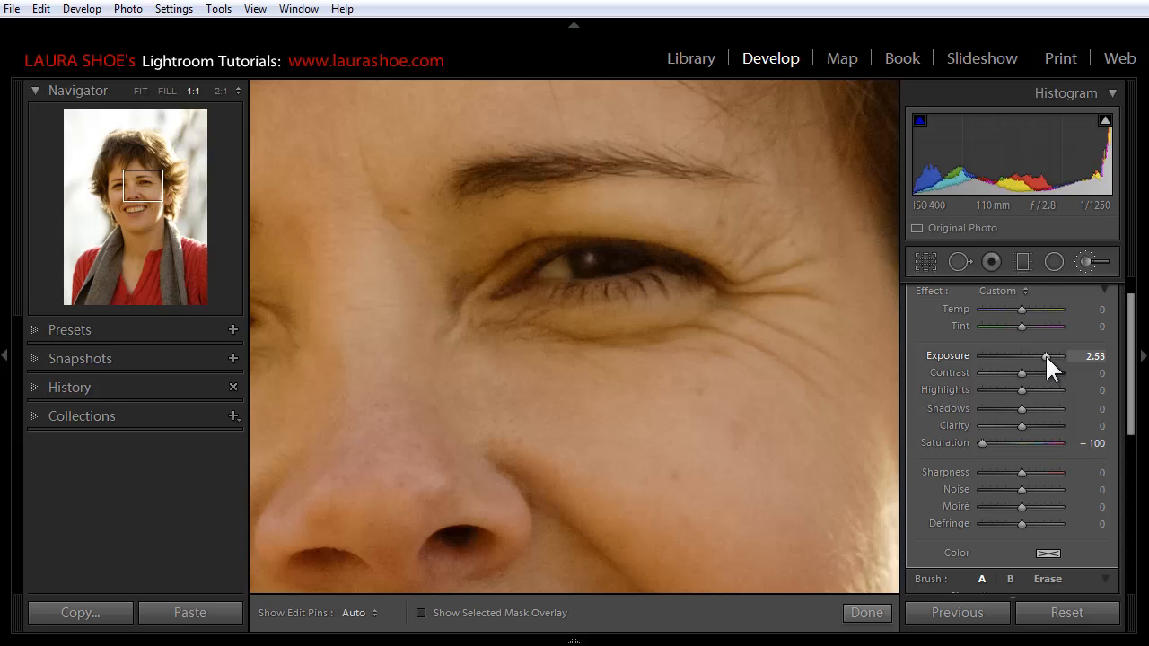
pyautogui.moveTo(1045, 356); pyautogui.dragTo(1077, 356)
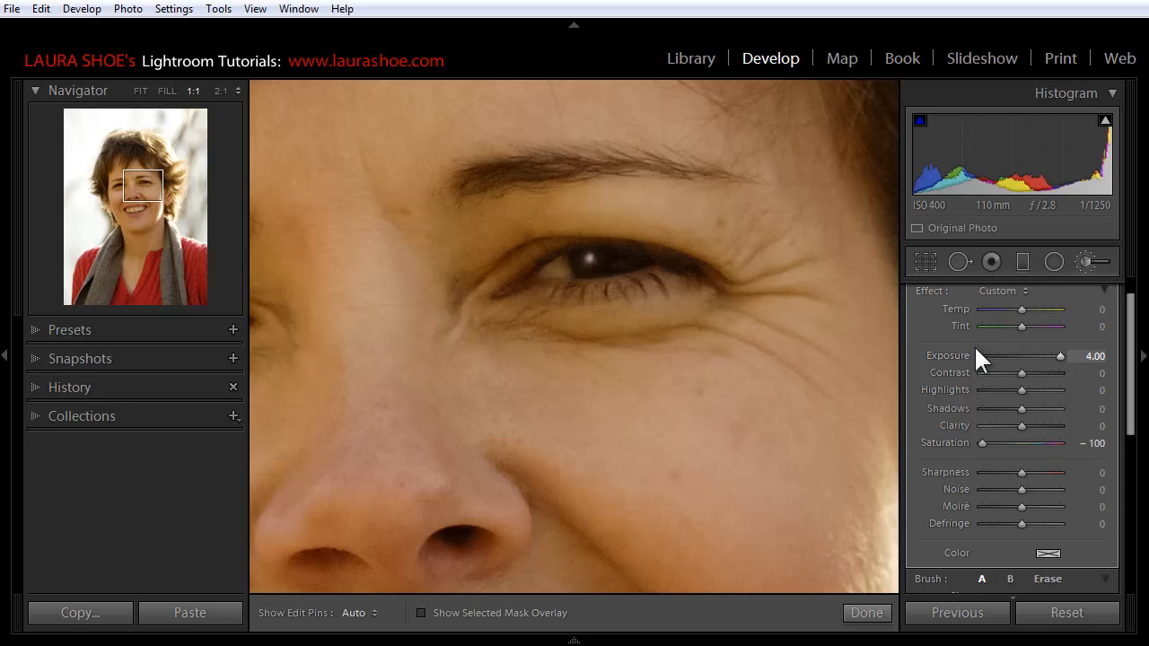
pyautogui.moveTo(150, 85)
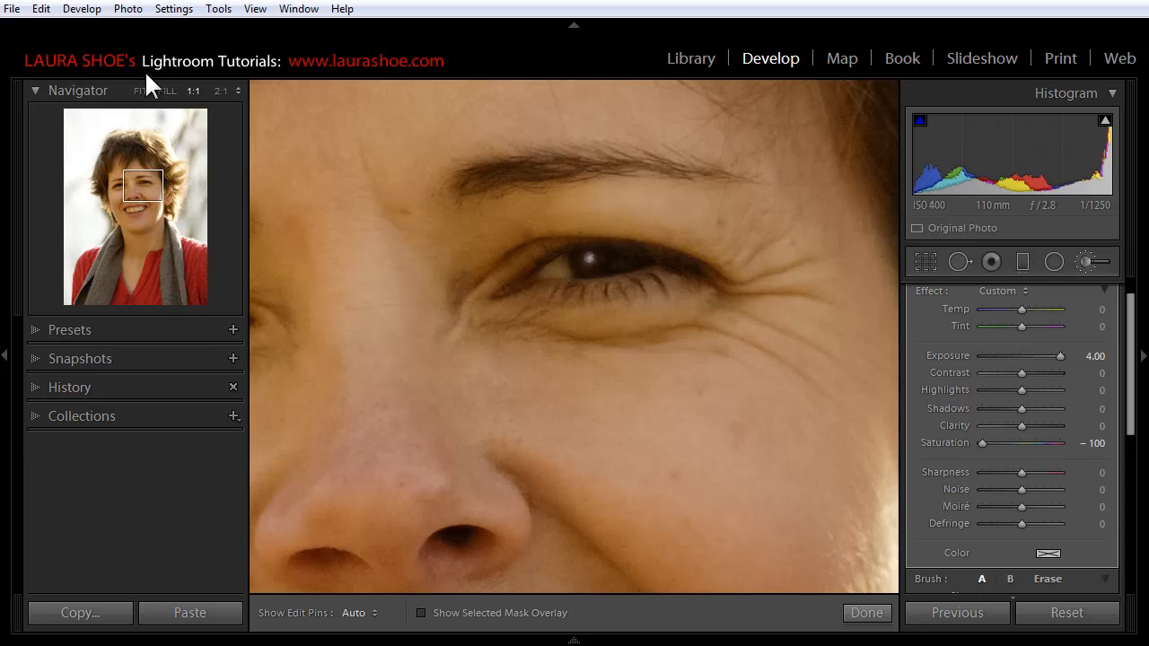
pyautogui.click(166, 90)
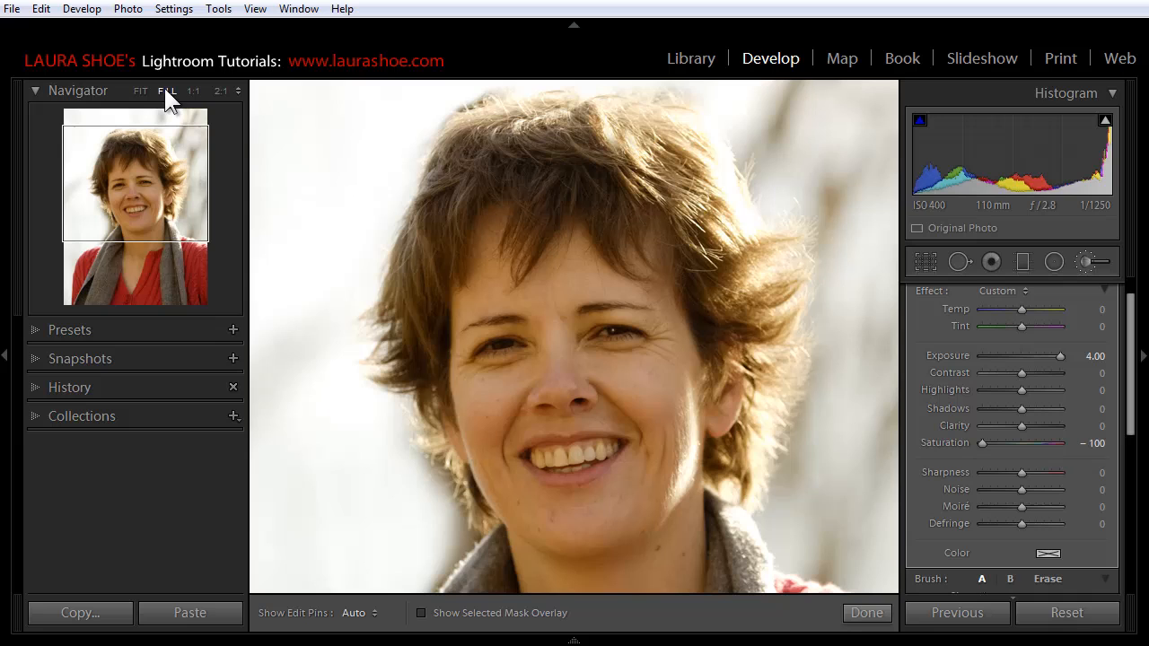
pyautogui.click(191, 90)
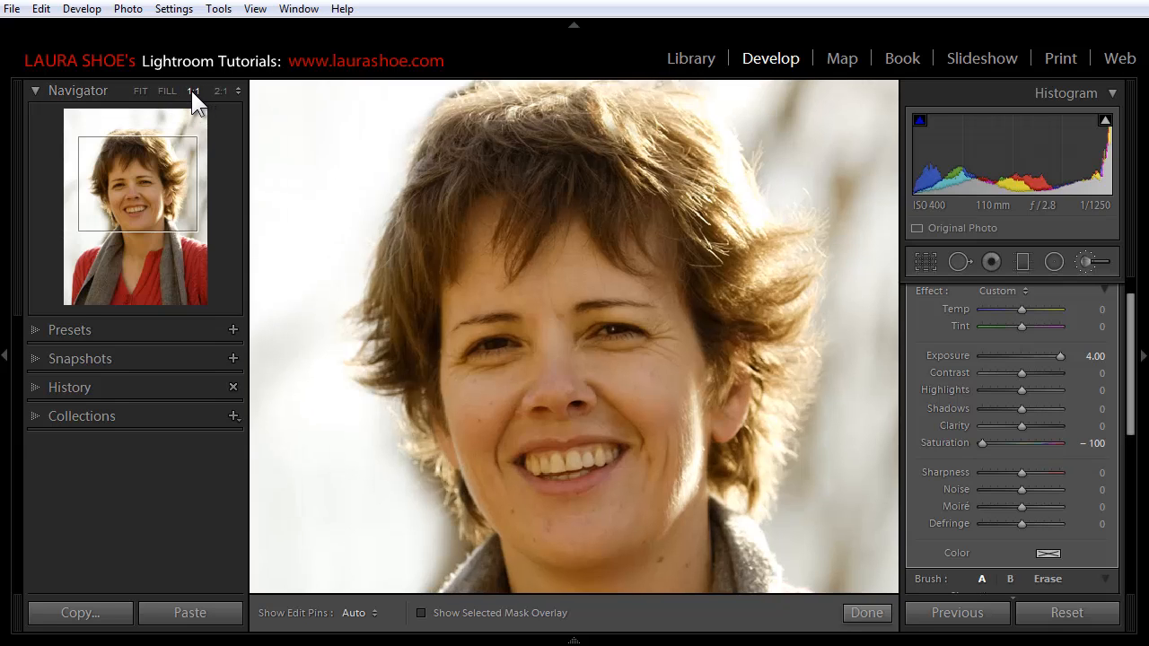
pyautogui.click(191, 89)
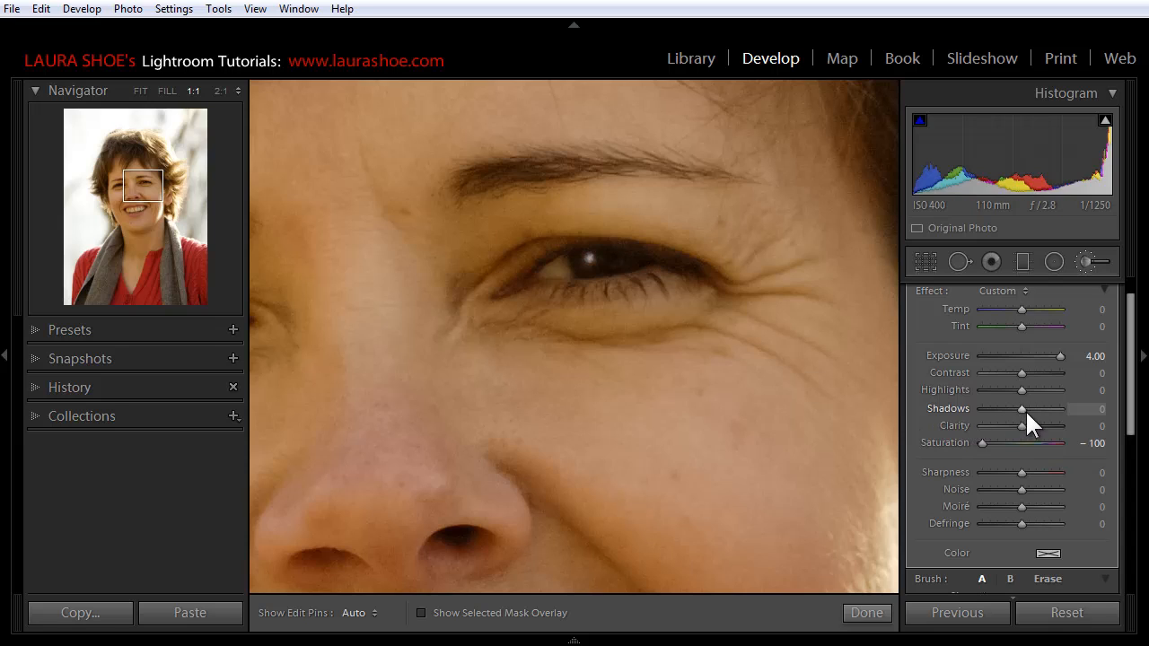
pyautogui.moveTo(1024, 418)
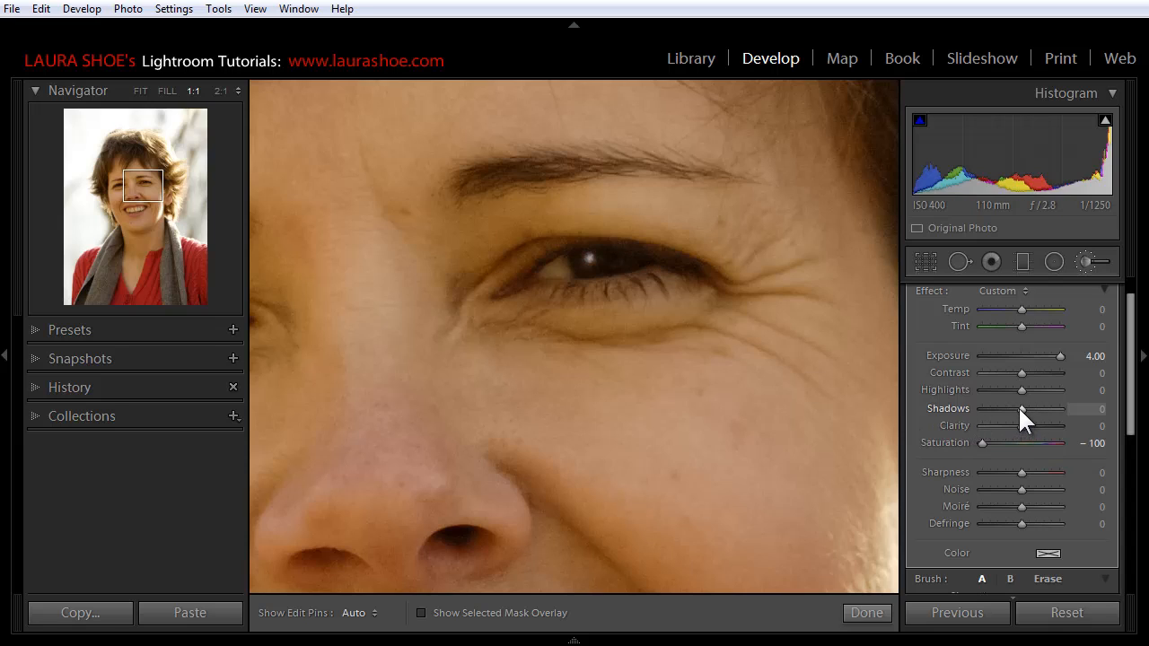
# Step: Try the catch light with Shadows at 100, then reset Shadows to 0
pyautogui.moveTo(1021, 408); pyautogui.dragTo(1041, 409)
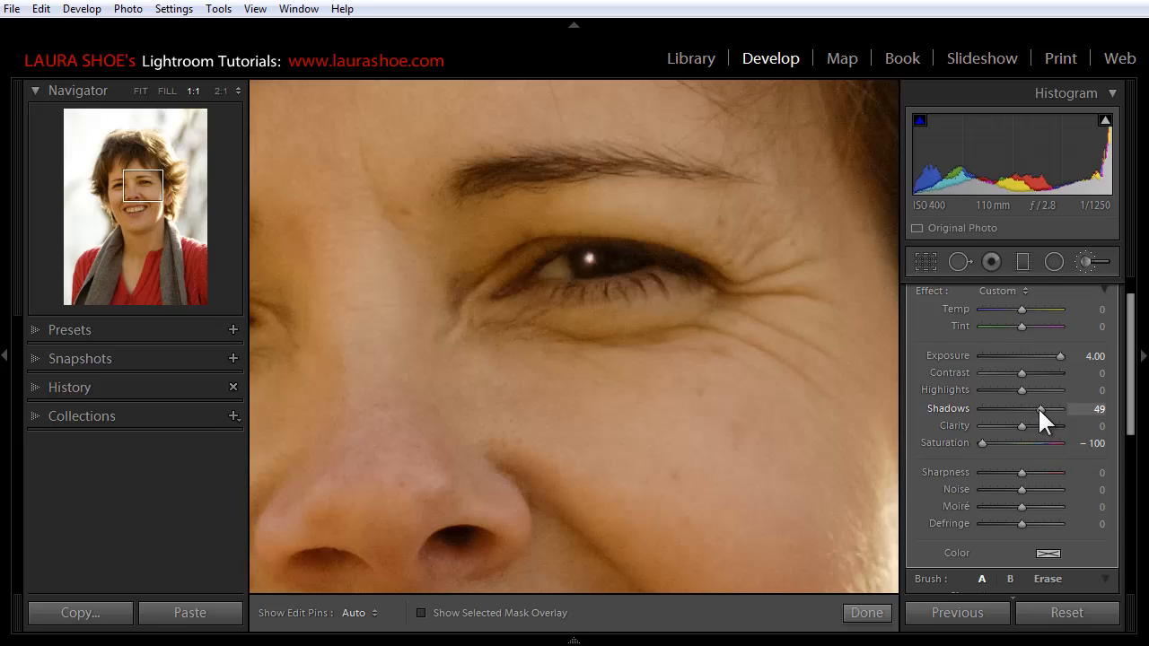
pyautogui.moveTo(1041, 408); pyautogui.dragTo(1063, 408)
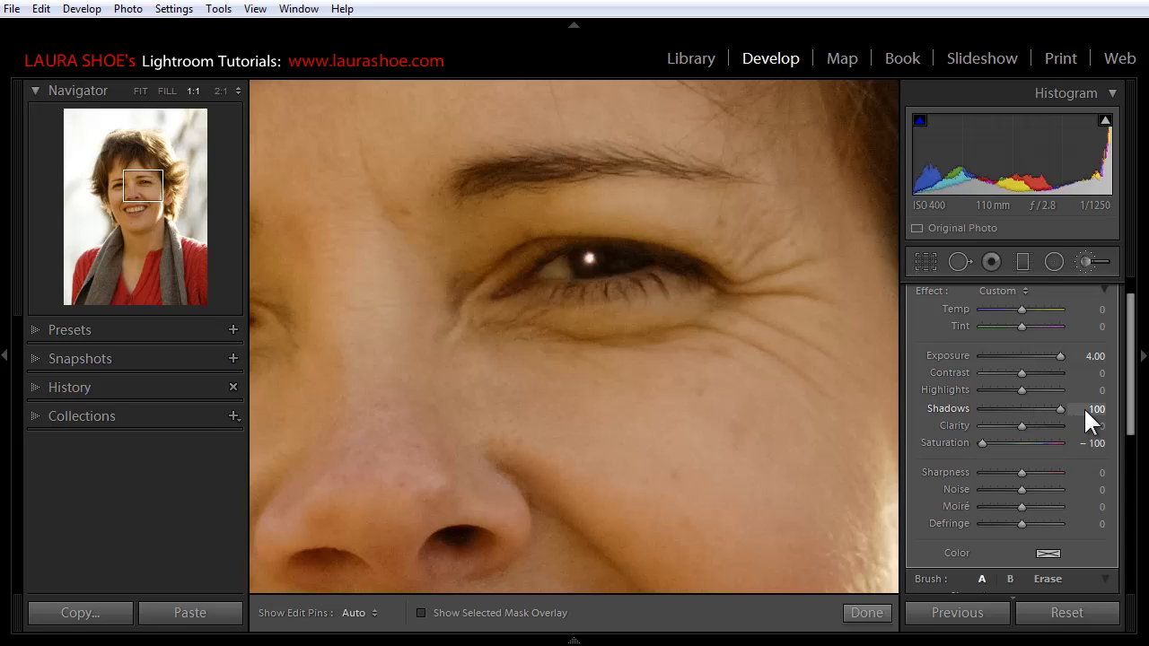
pyautogui.moveTo(1073, 436)
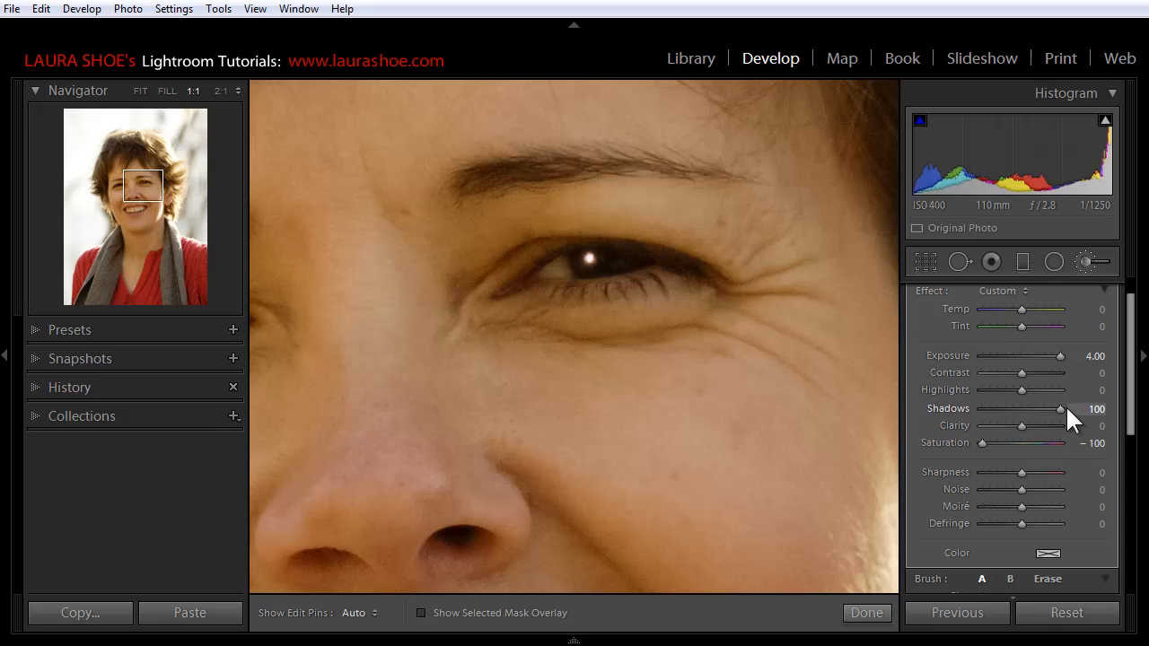
pyautogui.moveTo(1064, 408); pyautogui.dragTo(1025, 408)
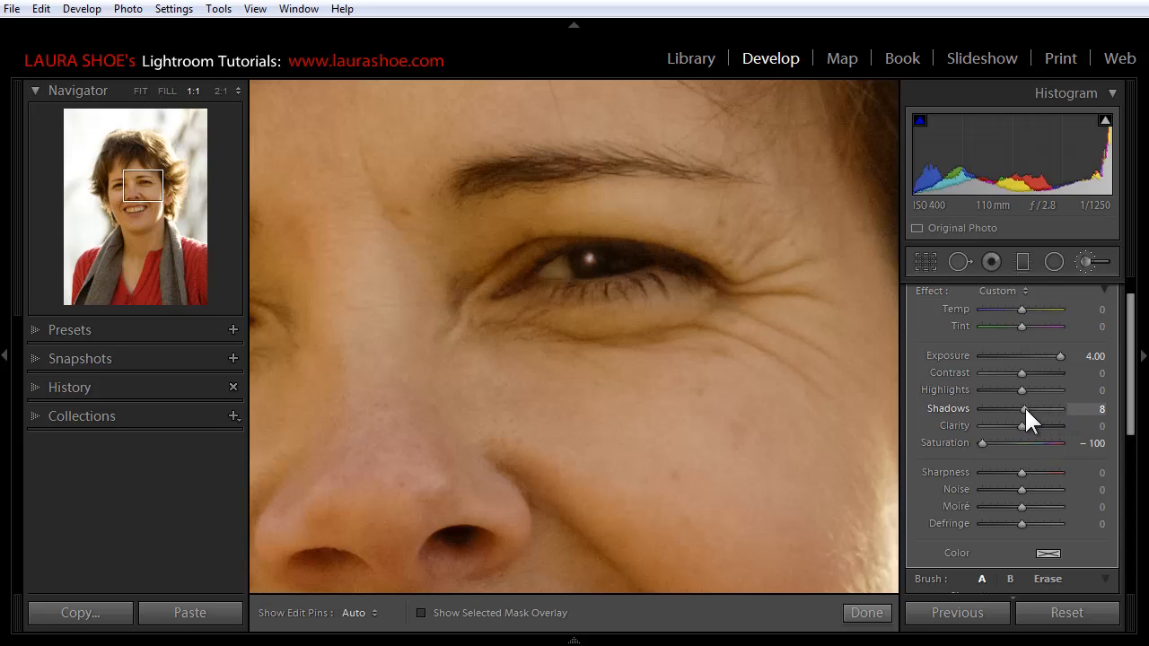
pyautogui.moveTo(1030, 419); pyautogui.dragTo(1023, 419)
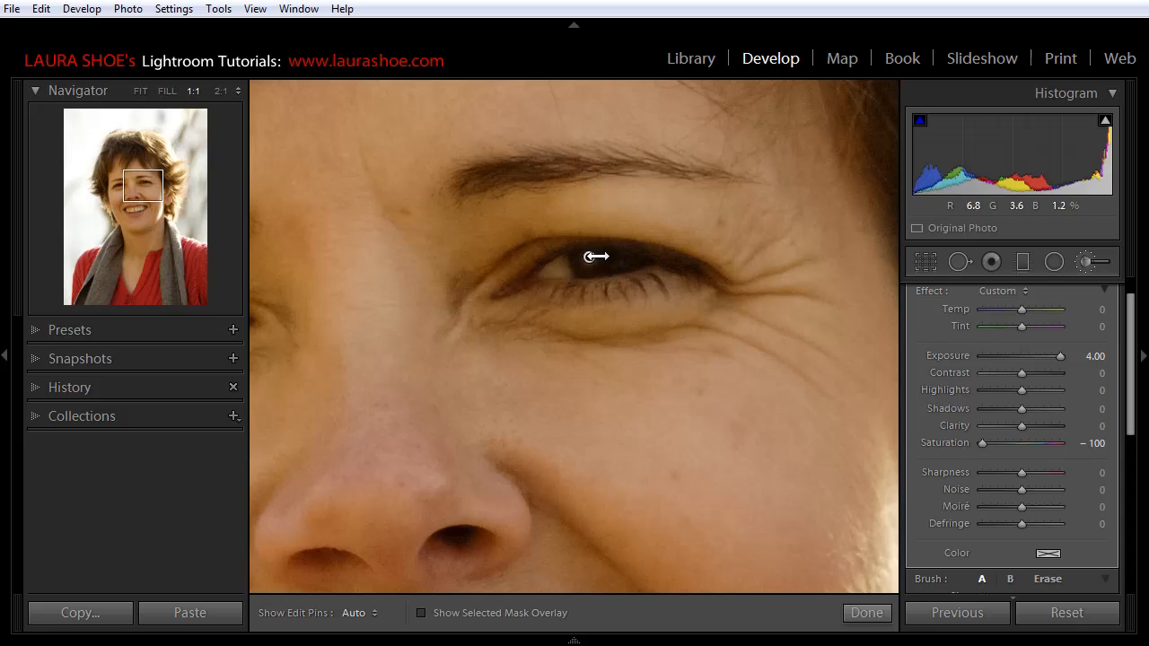
pyautogui.click(588, 258)
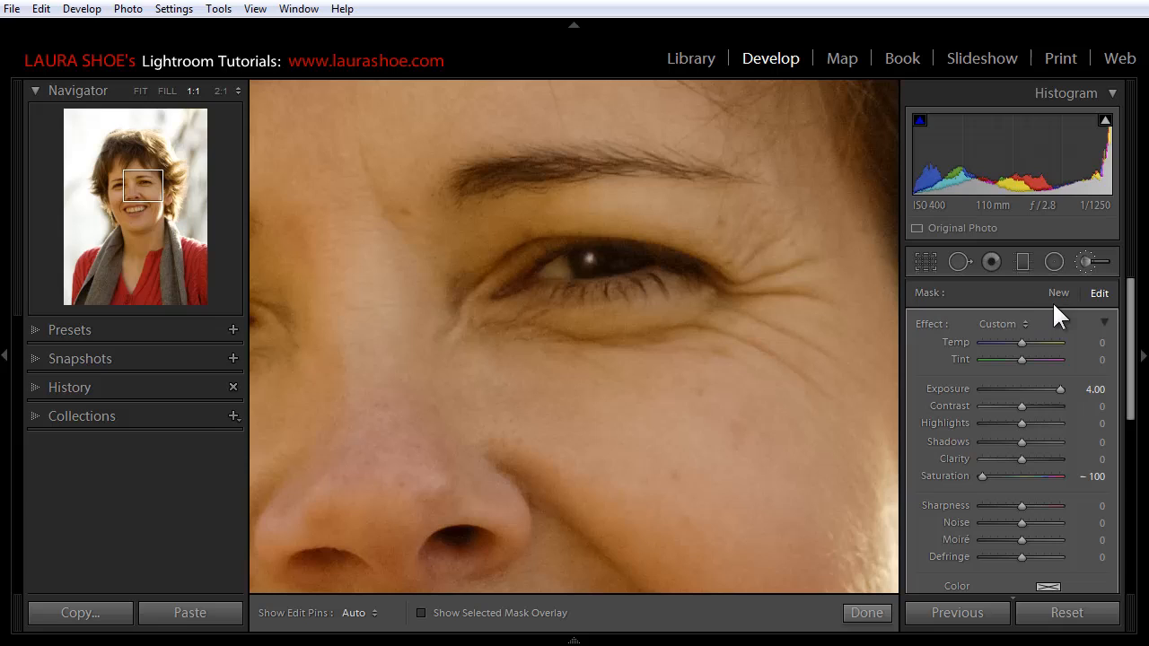
pyautogui.moveTo(1068, 301)
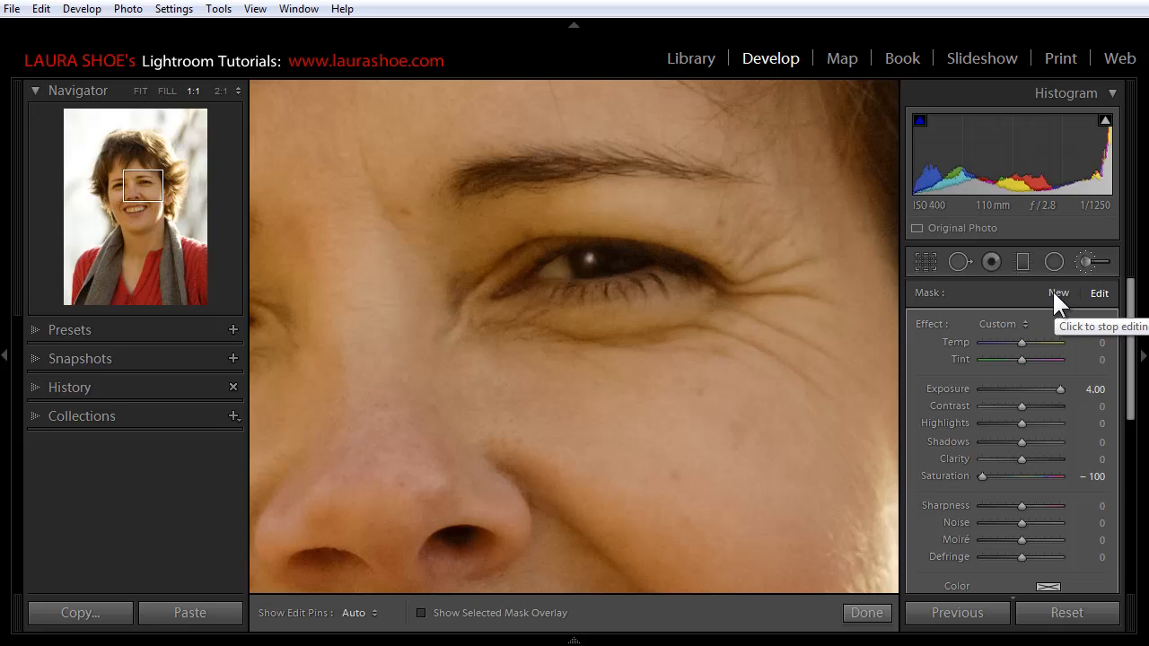
pyautogui.moveTo(588, 254)
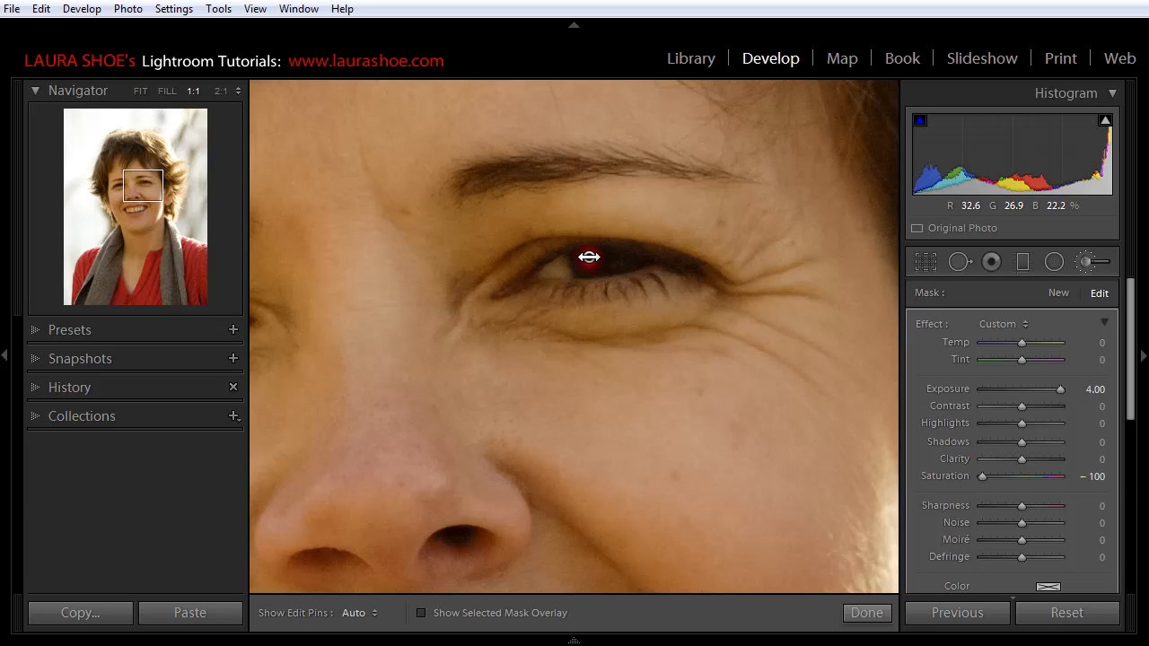
# Step: Lower the first eye's catch light exposure from 4.00 to 0.41
pyautogui.rightClick(587, 257)
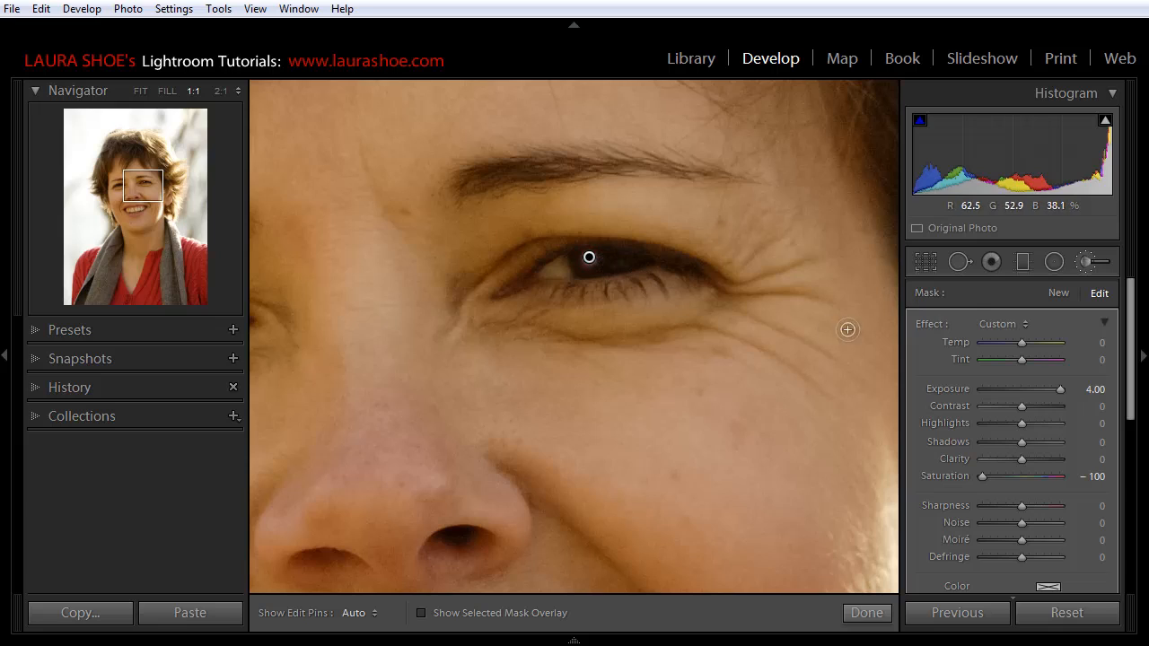
pyautogui.moveTo(1014, 309)
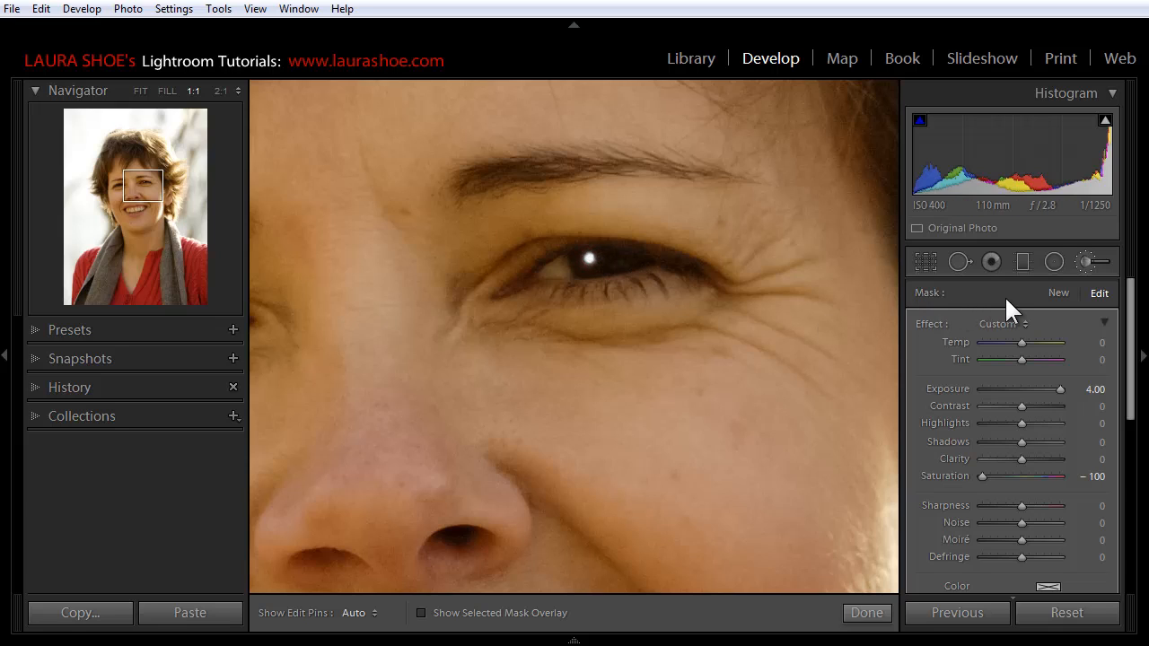
pyautogui.moveTo(1021, 429)
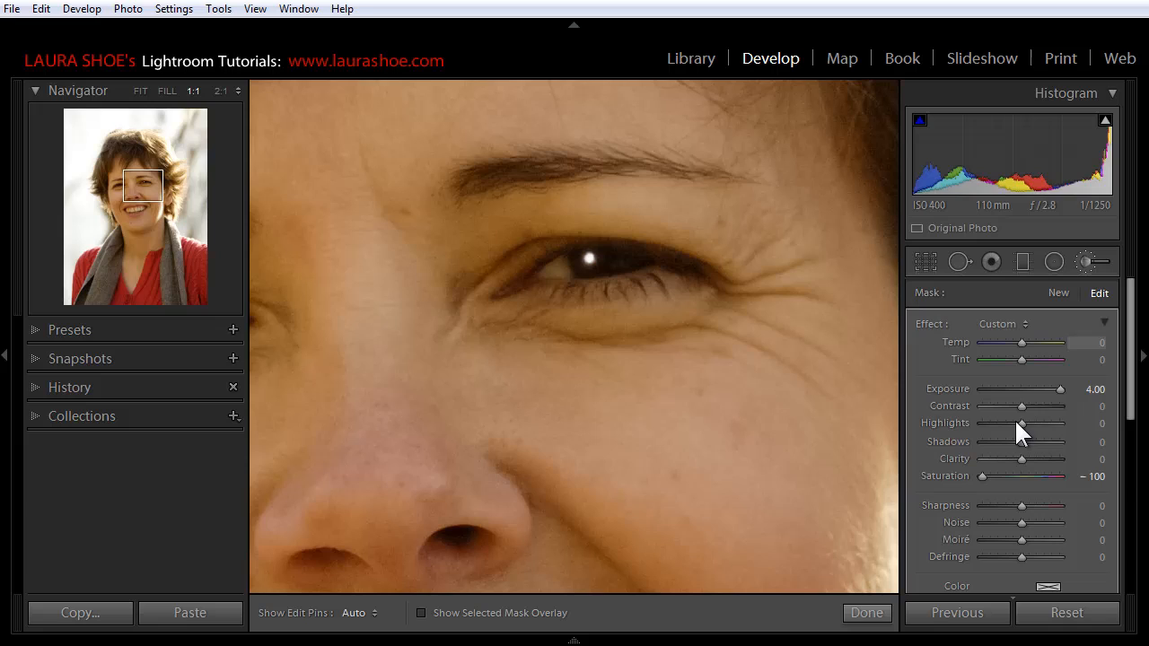
pyautogui.moveTo(1063, 399)
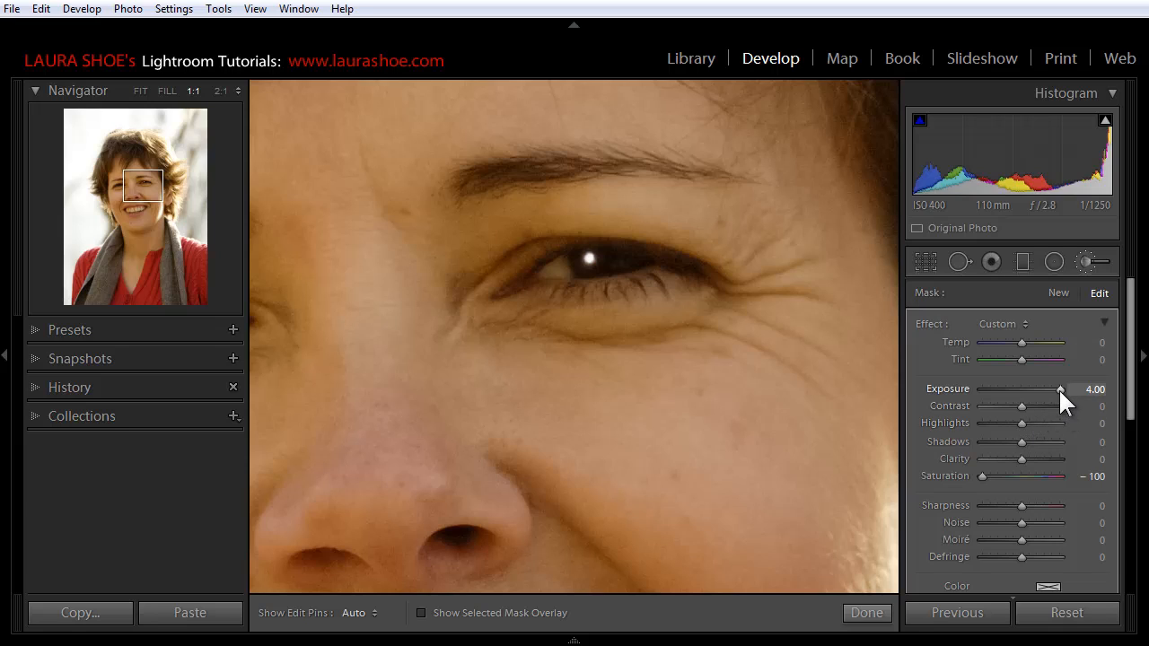
pyautogui.moveTo(1060, 388); pyautogui.dragTo(1039, 389)
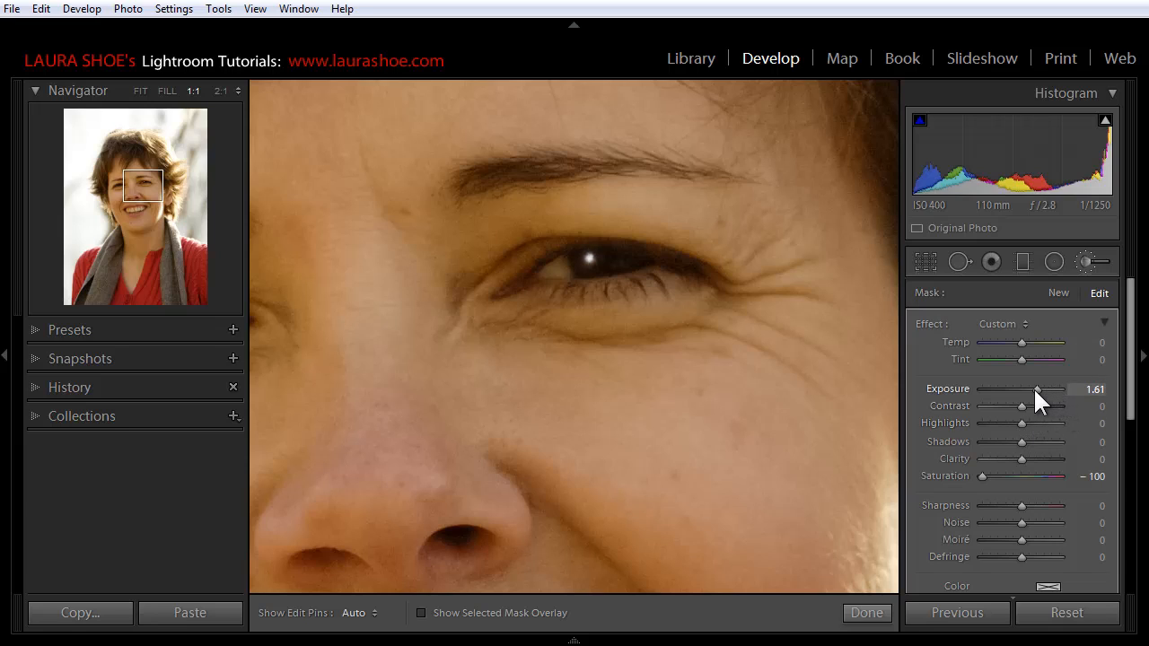
pyautogui.moveTo(1057, 389); pyautogui.dragTo(1030, 389)
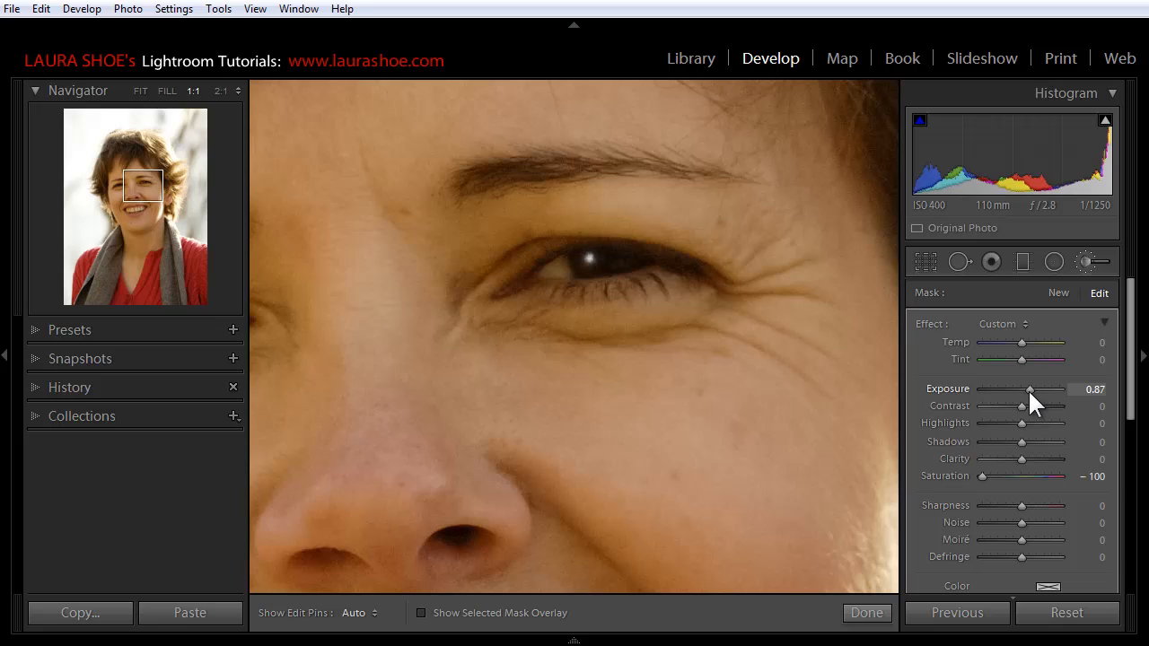
pyautogui.moveTo(1029, 388); pyautogui.dragTo(1005, 389)
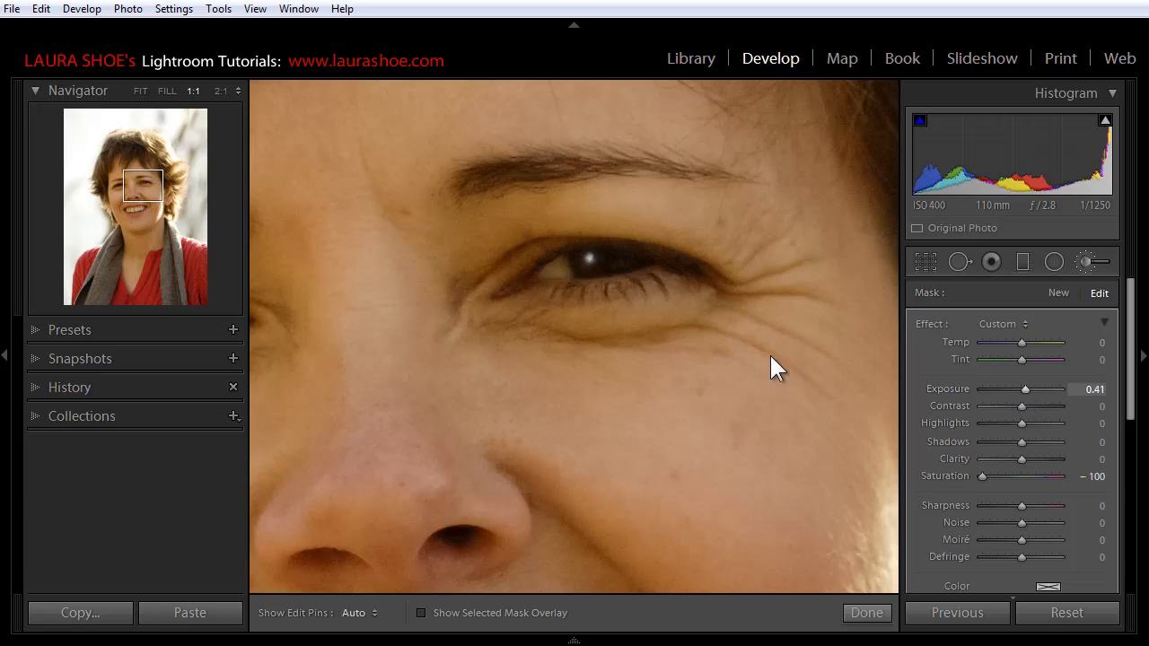
pyautogui.moveTo(515, 318)
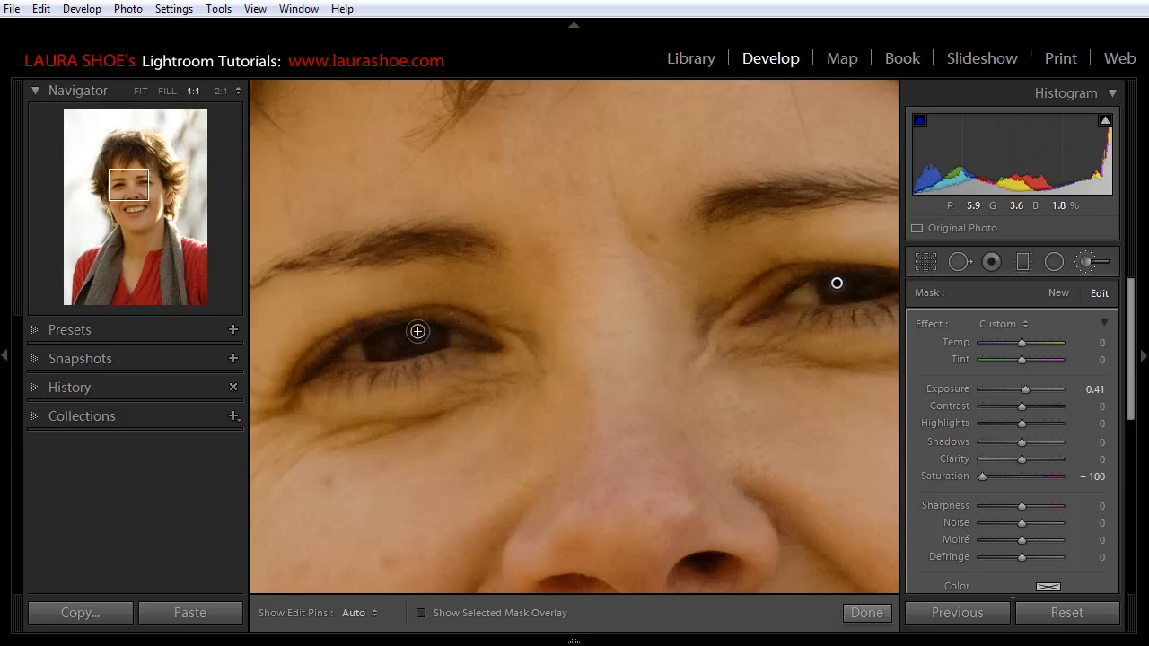
pyautogui.moveTo(423, 343)
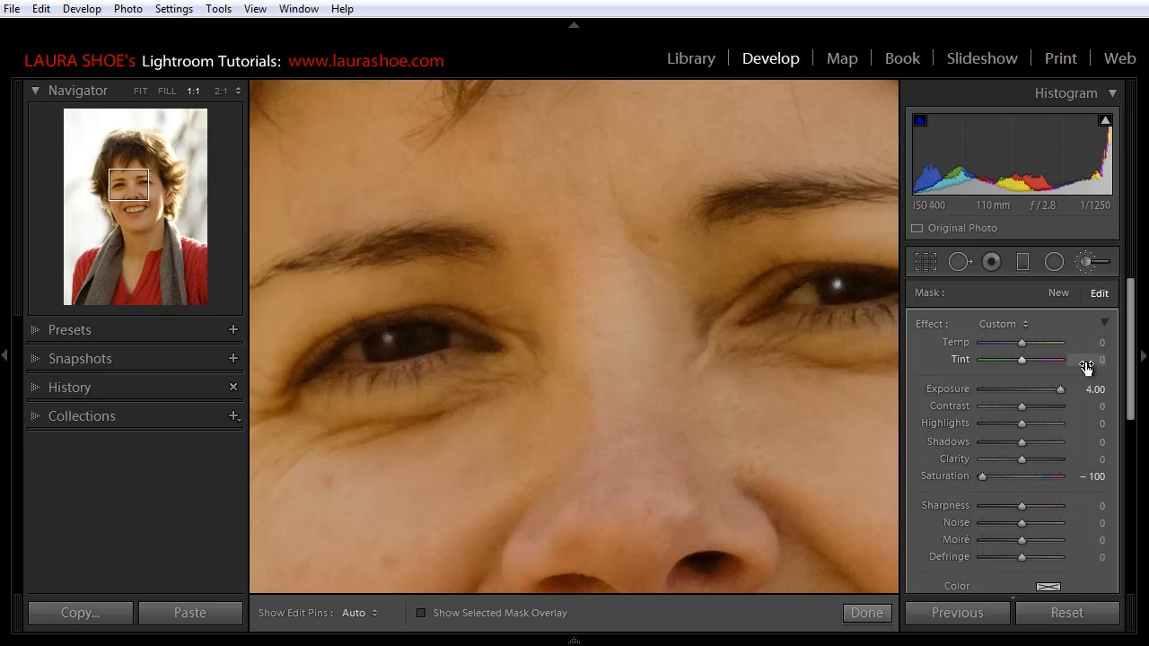
pyautogui.moveTo(1019, 436)
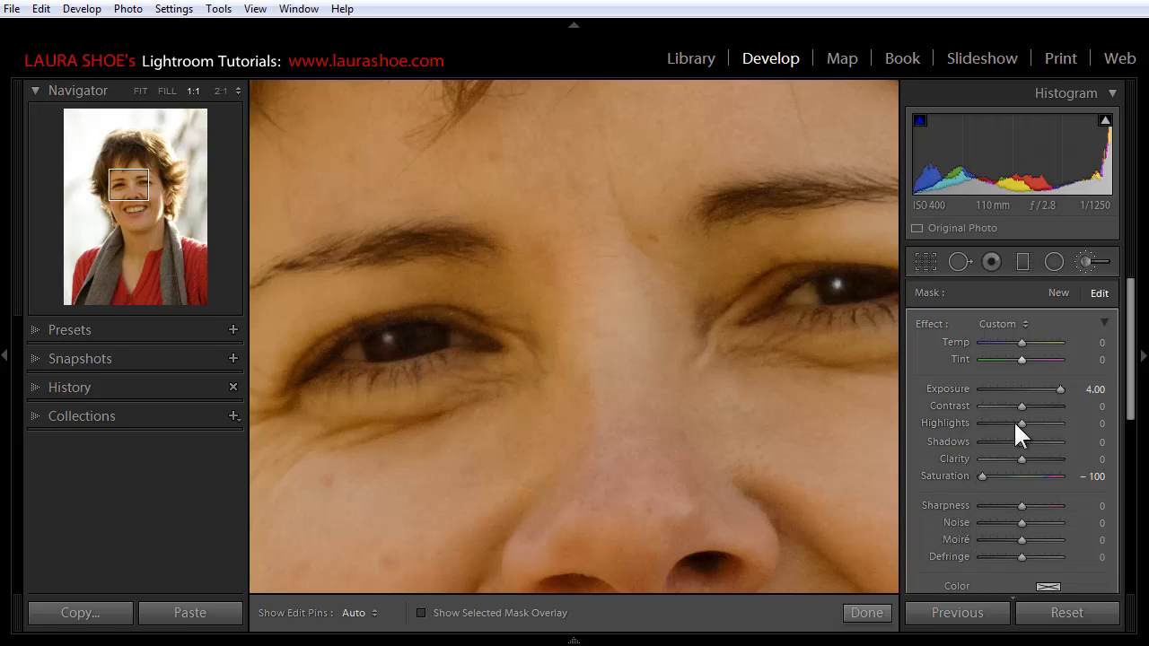
# Step: Set the second catch light's Shadows to 49, checking at FIT, then back at 1:1
pyautogui.moveTo(1021, 441); pyautogui.dragTo(1049, 441)
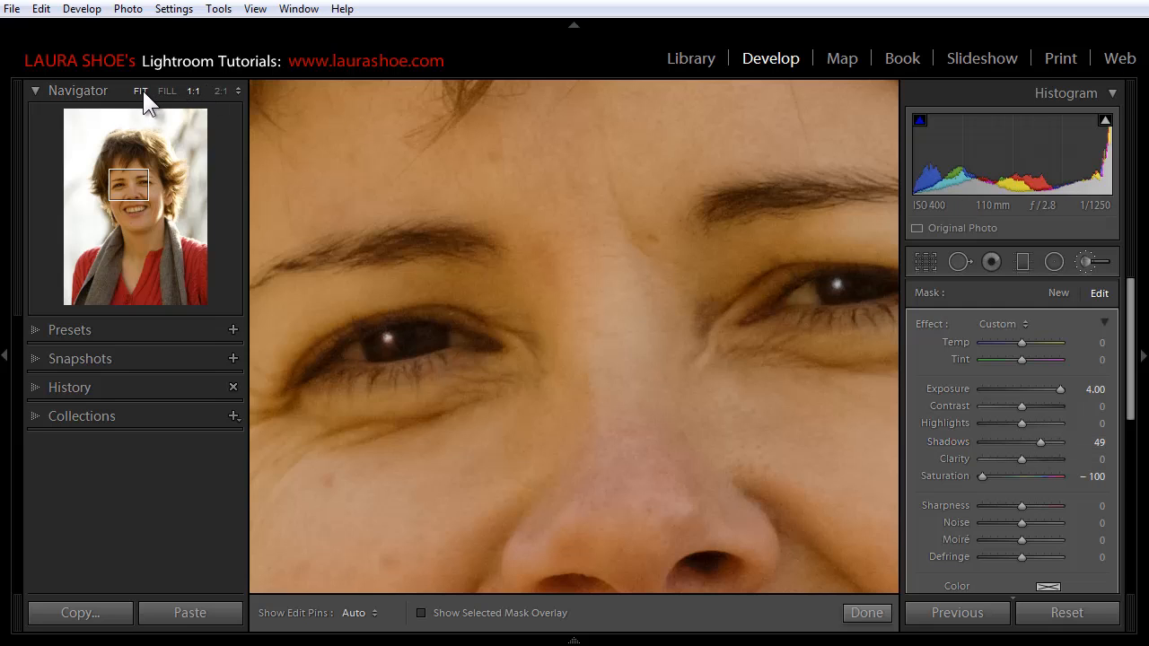
pyautogui.click(137, 91)
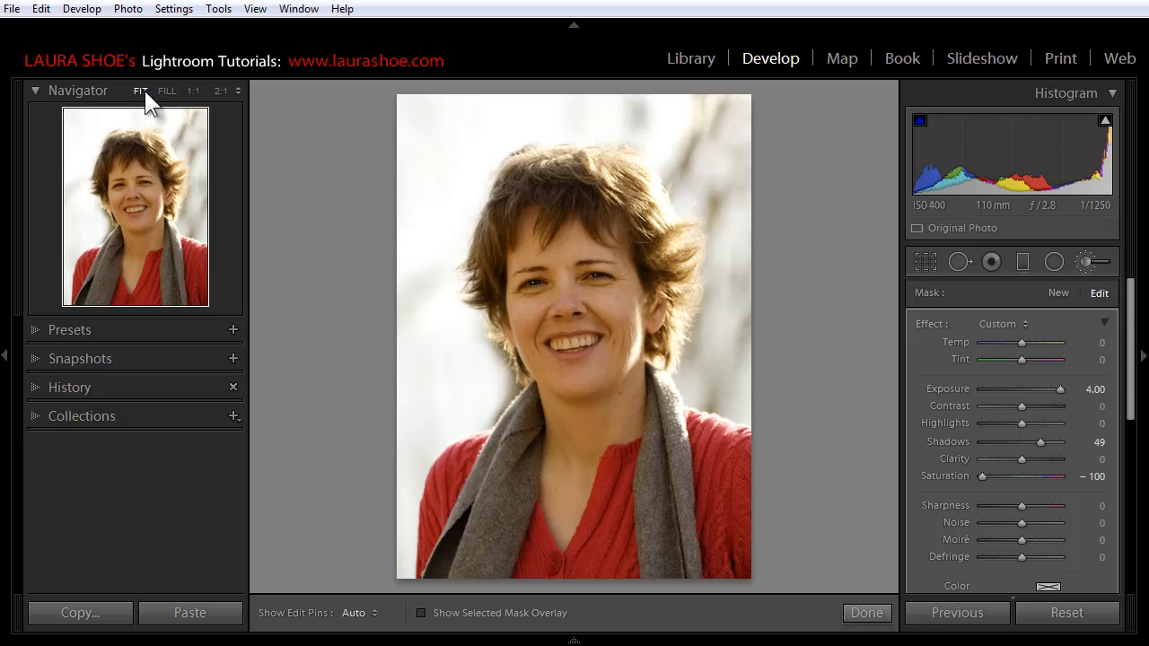
pyautogui.moveTo(201, 105)
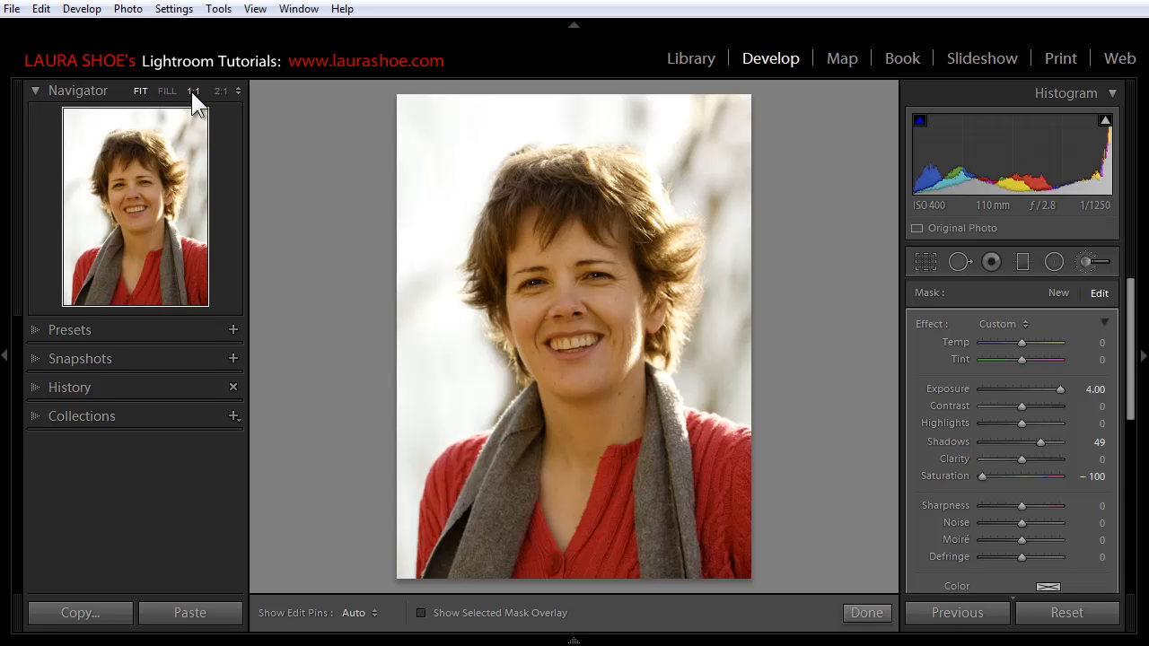
pyautogui.click(191, 91)
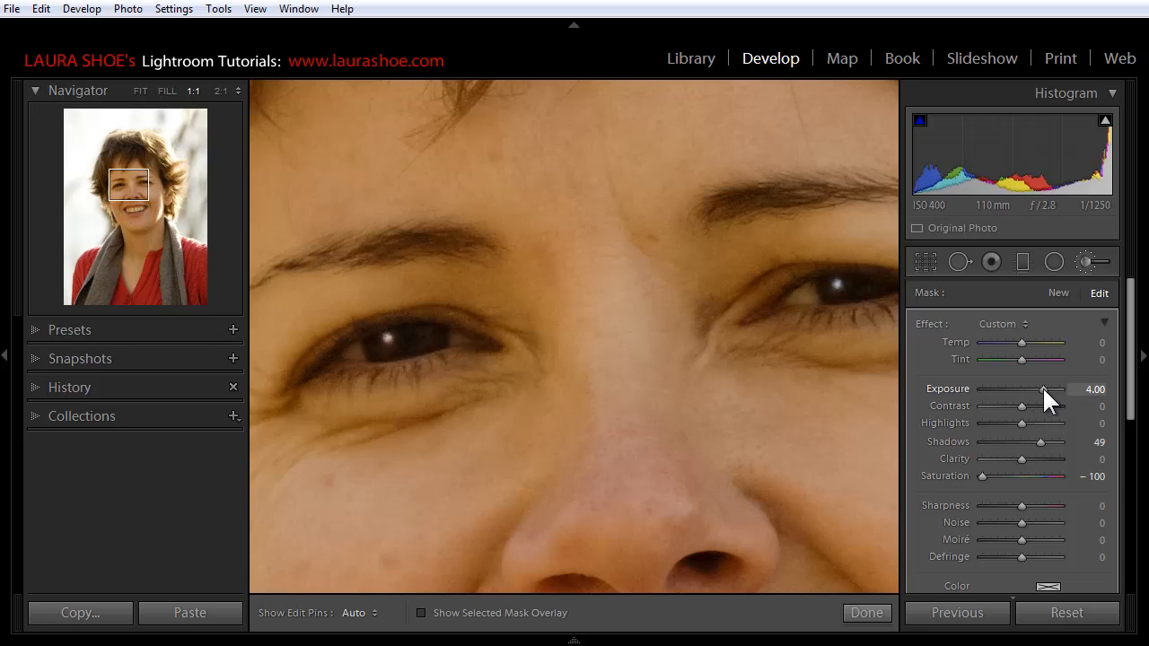
# Step: Lower the catch light exposures to 2.90 and -0.05, then view the portrait at FIT
pyautogui.moveTo(1067, 389); pyautogui.dragTo(1018, 389)
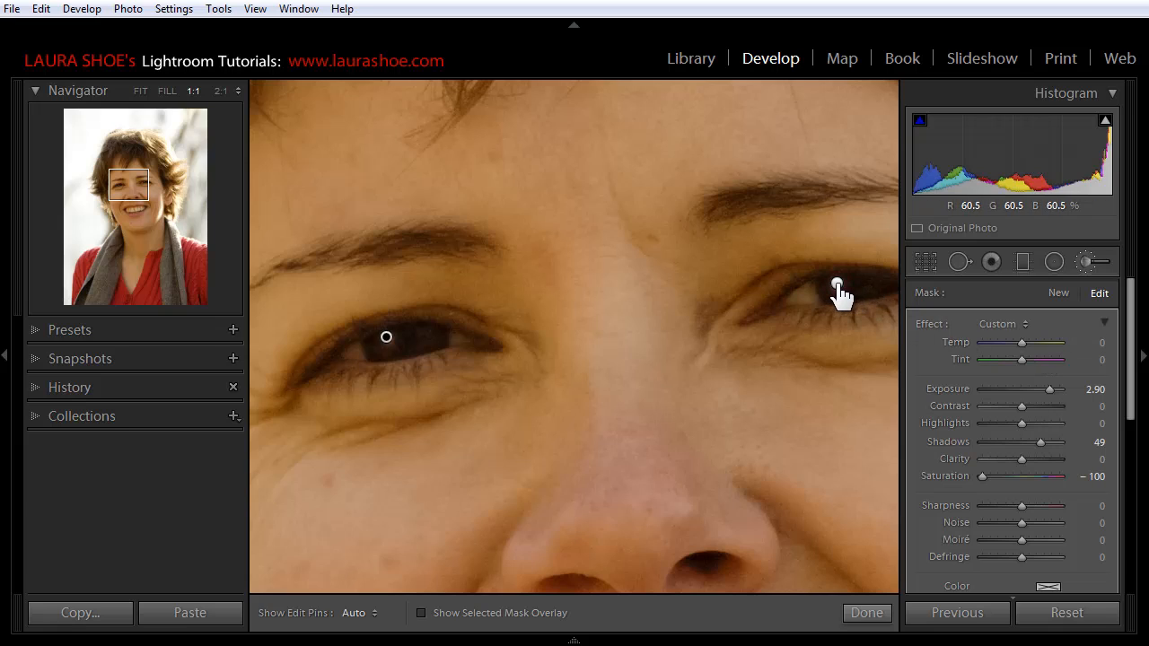
pyautogui.moveTo(1077, 388); pyautogui.dragTo(1026, 389)
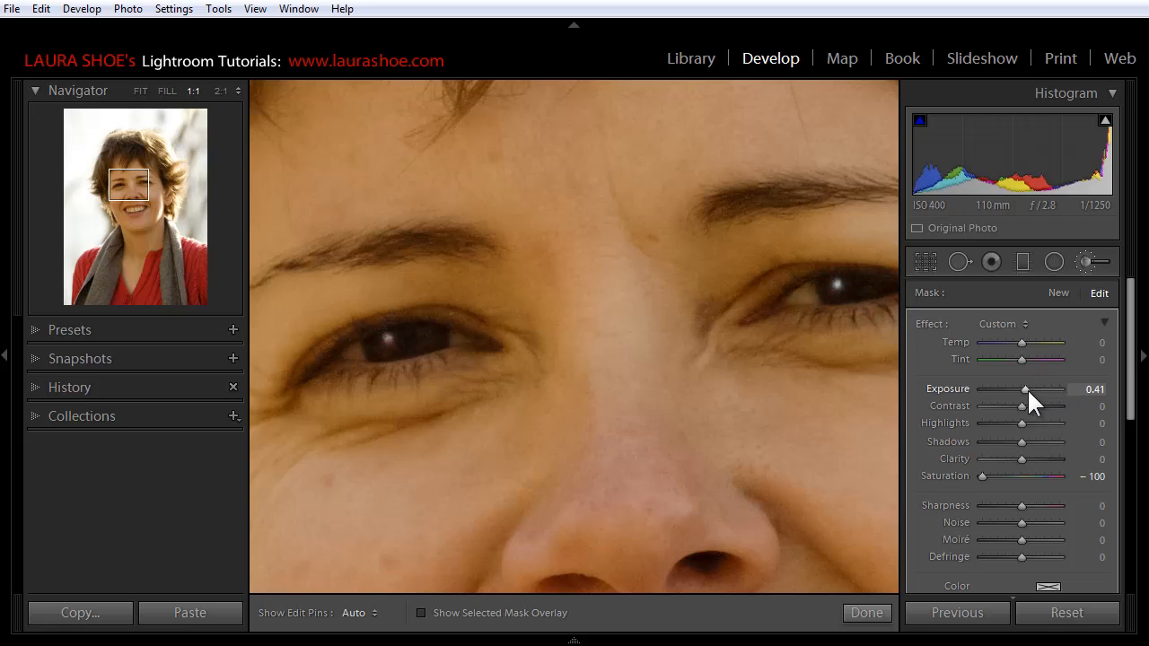
pyautogui.moveTo(1051, 389); pyautogui.dragTo(1021, 389)
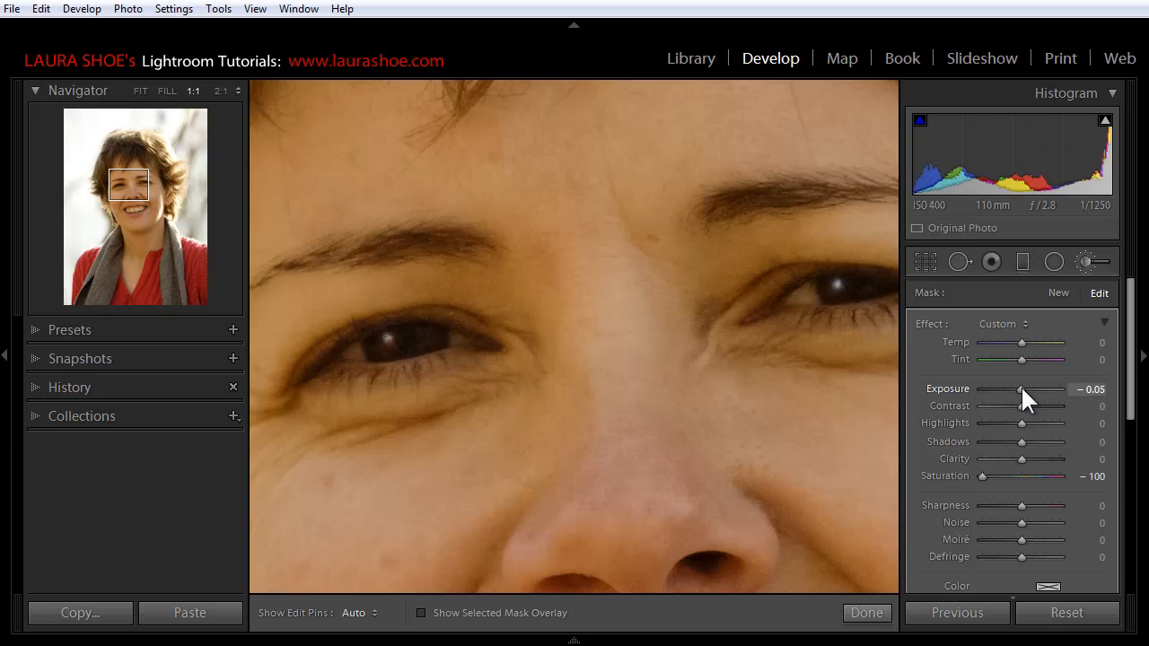
pyautogui.click(139, 91)
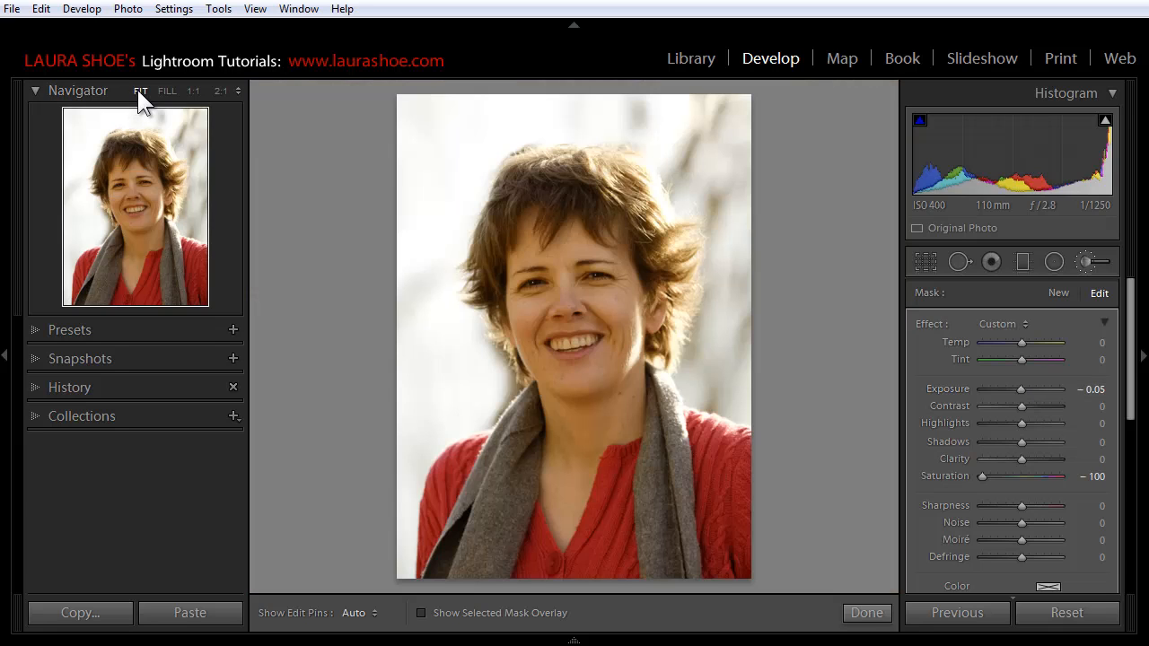